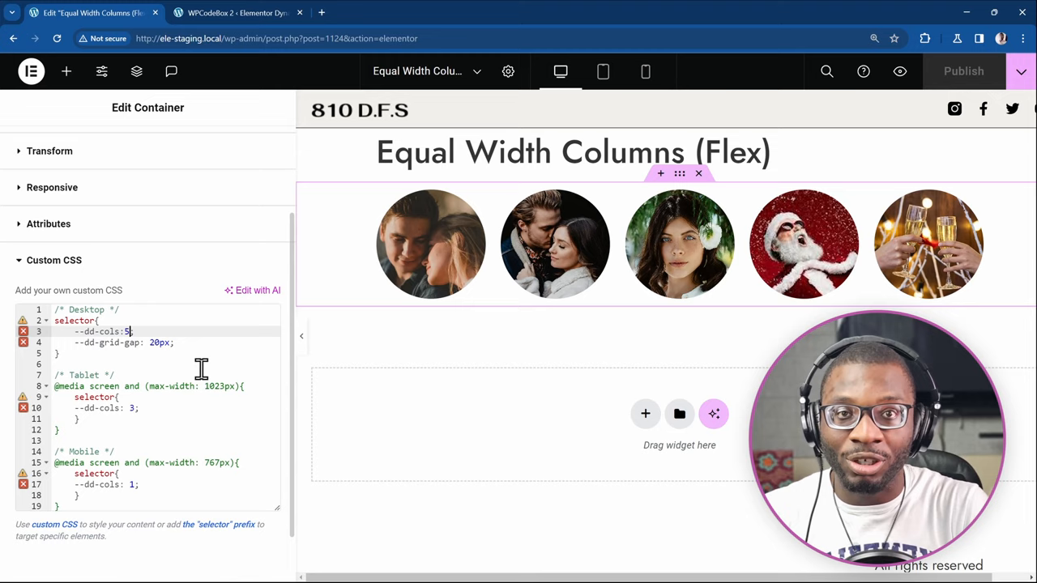
Step: Set --dd-cols to 4 for desktop and 2 for mobile, checking tablet and mobile previews
type("4")
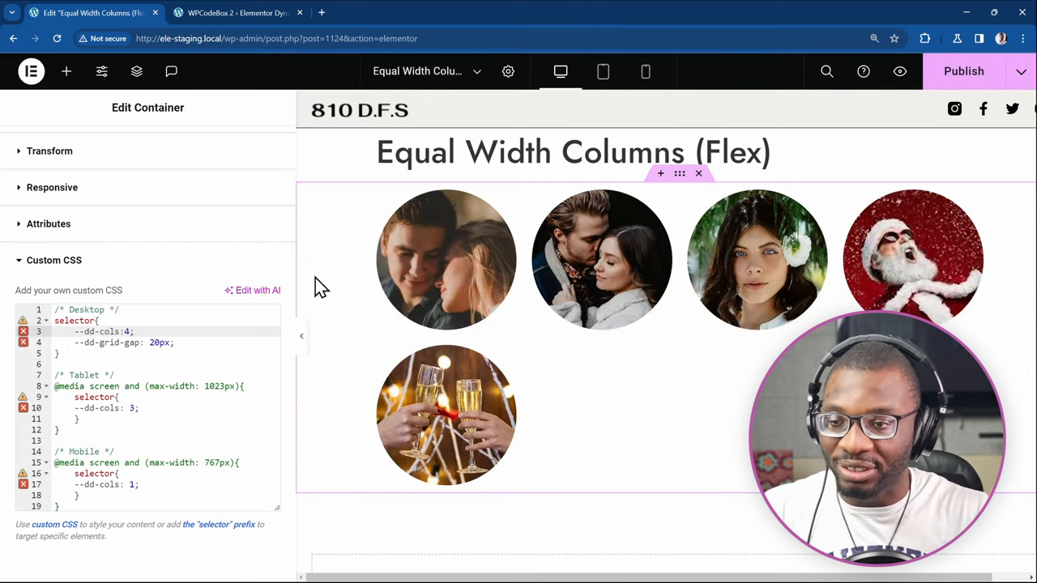
mouse_move(591, 219)
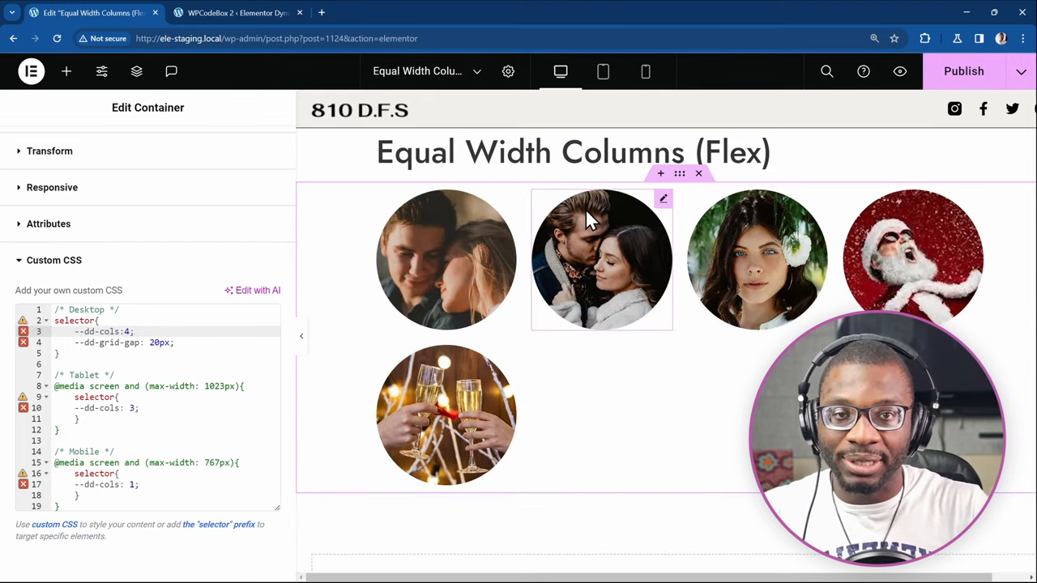
left_click(602, 72)
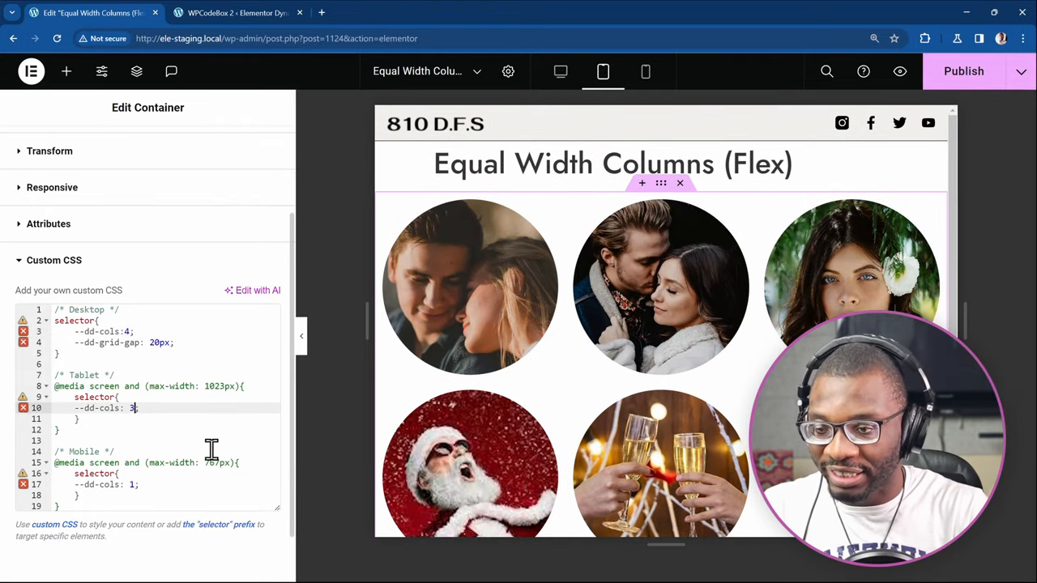
type("2")
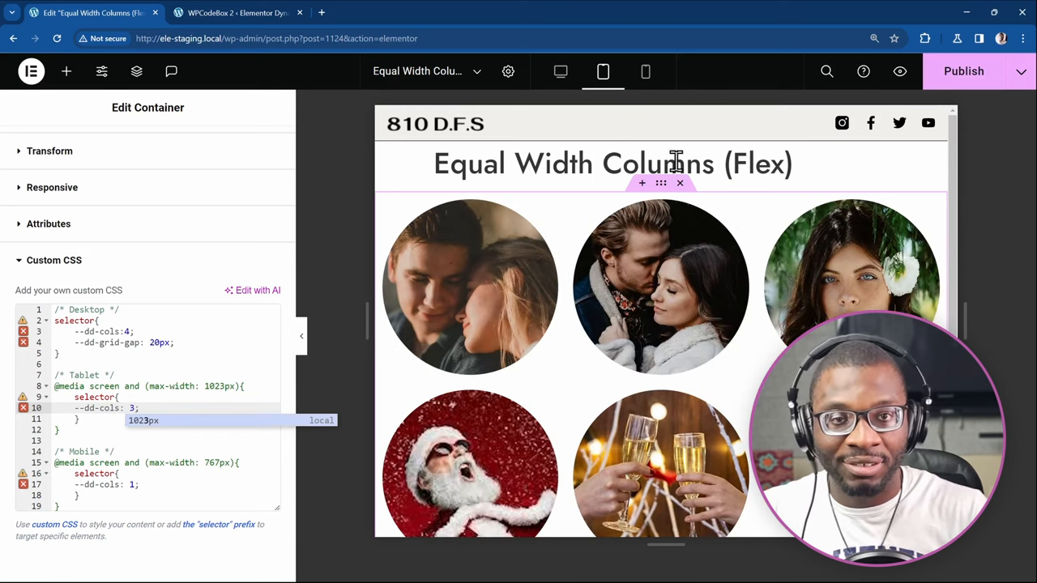
left_click(645, 71)
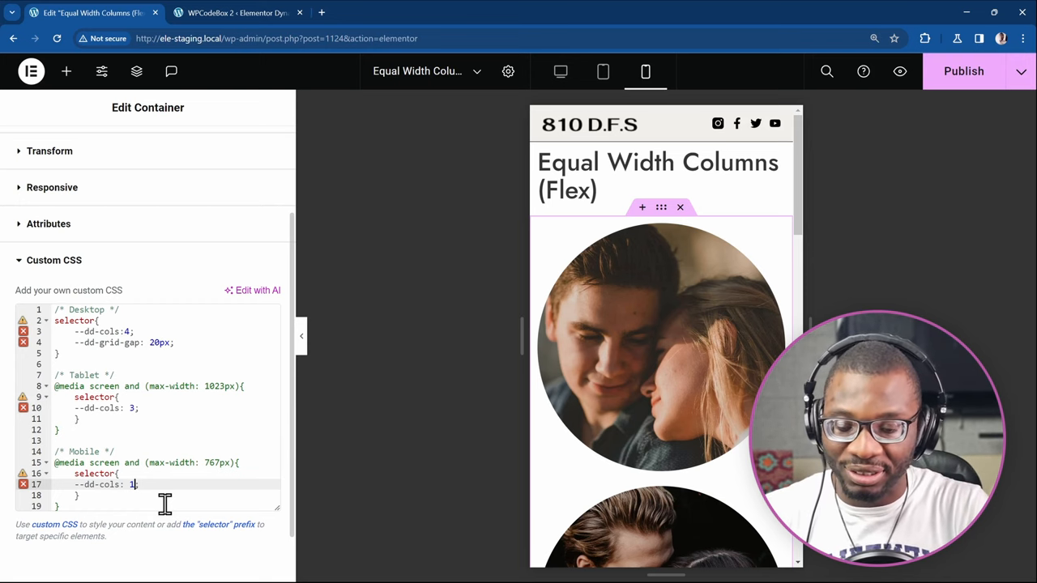
type("2")
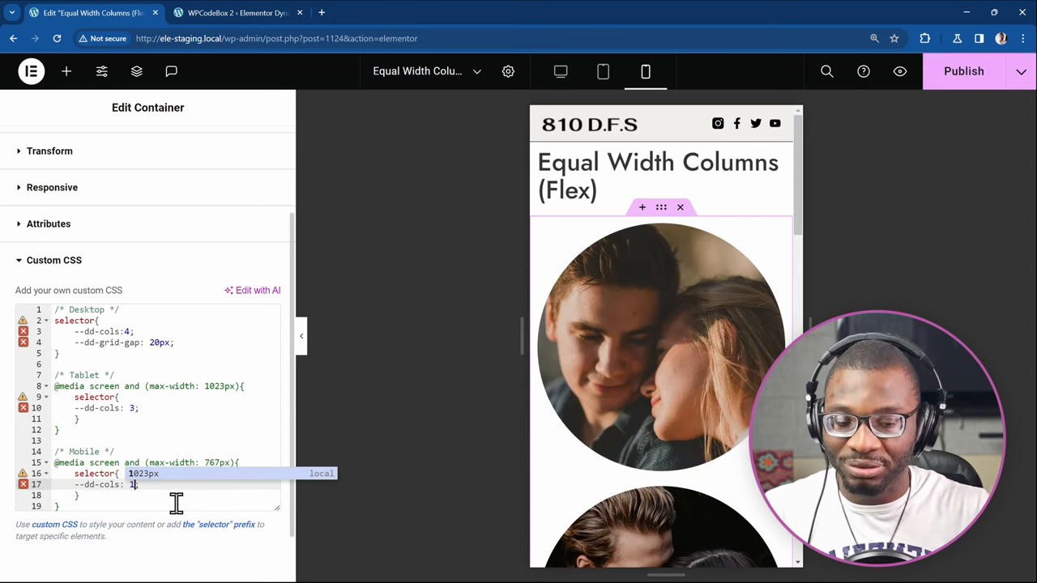
type("2")
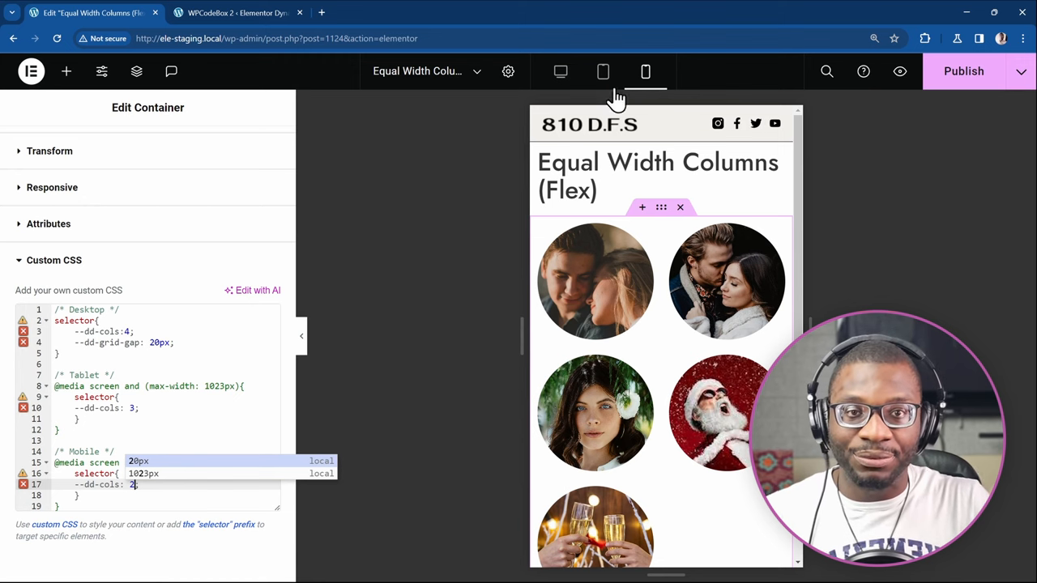
left_click(602, 71)
type("4")
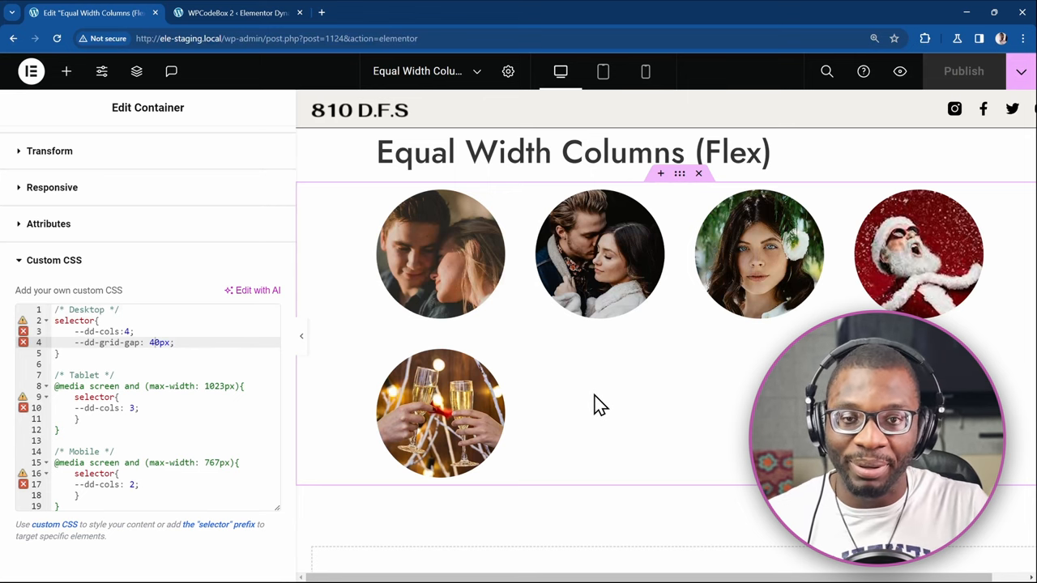
Step: Change --dd-grid-gap from 20px to 40px and scroll the canvas to review
scroll("down", 3)
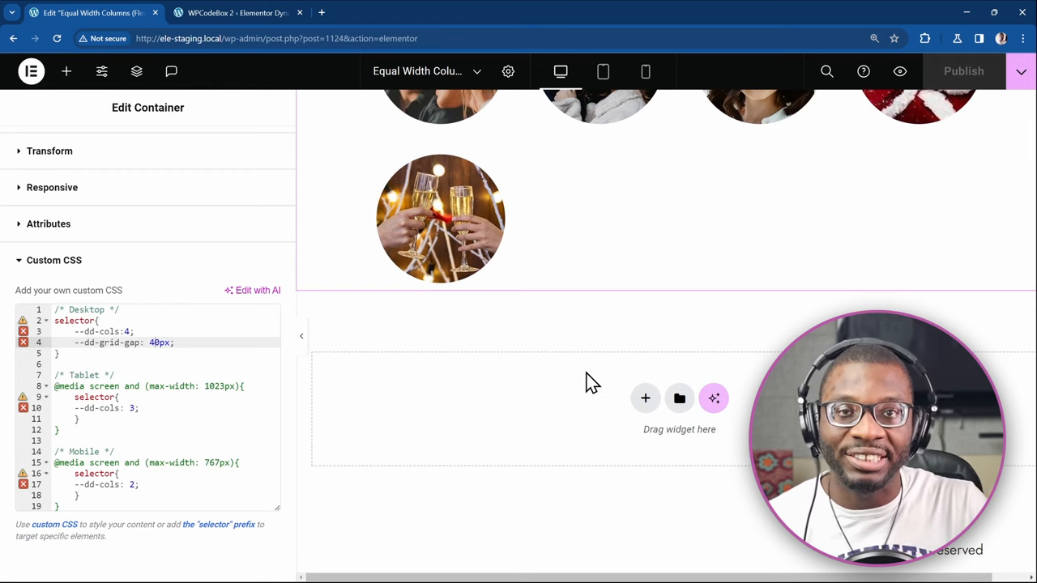
mouse_move(621, 383)
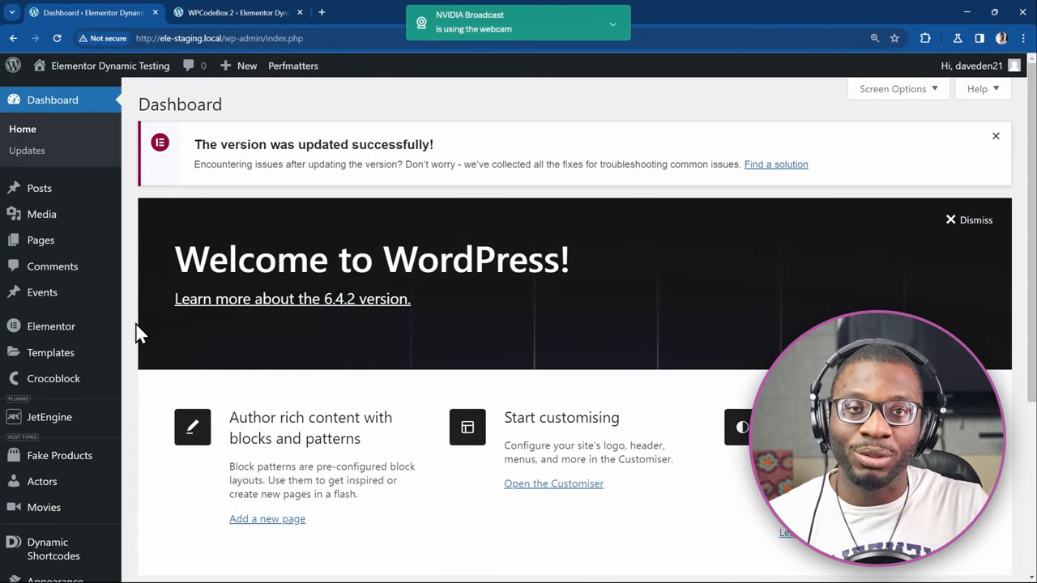
Step: Open Elementor Settings and browse the Features tab's experiments list
left_click(51, 325)
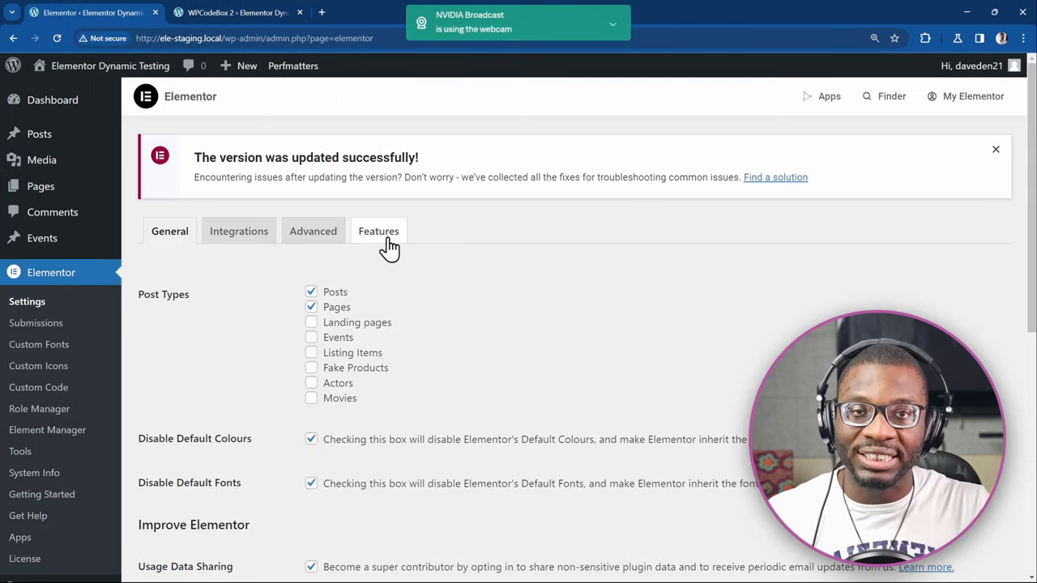
left_click(378, 231)
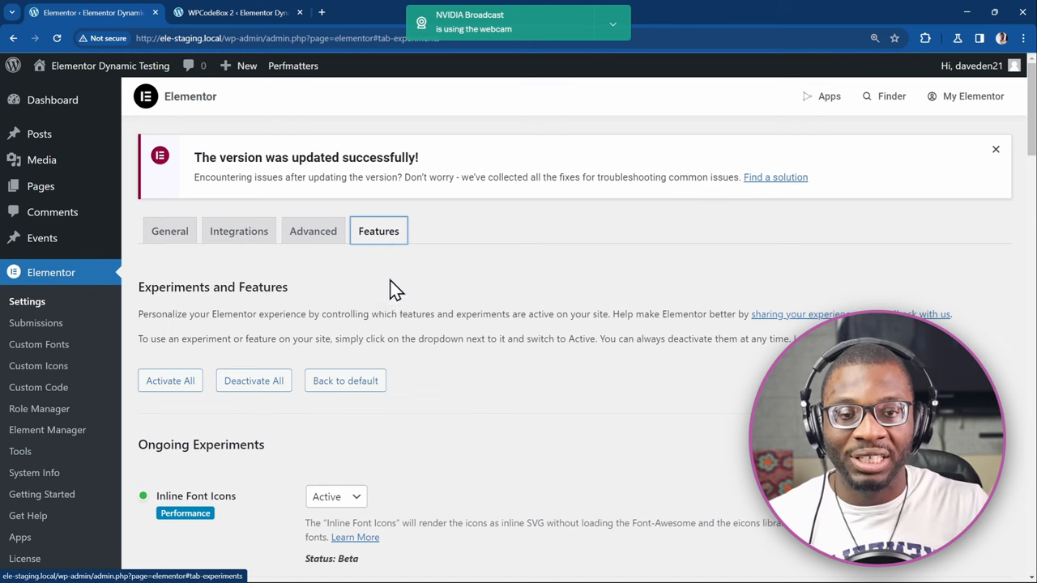
scroll("down", 3)
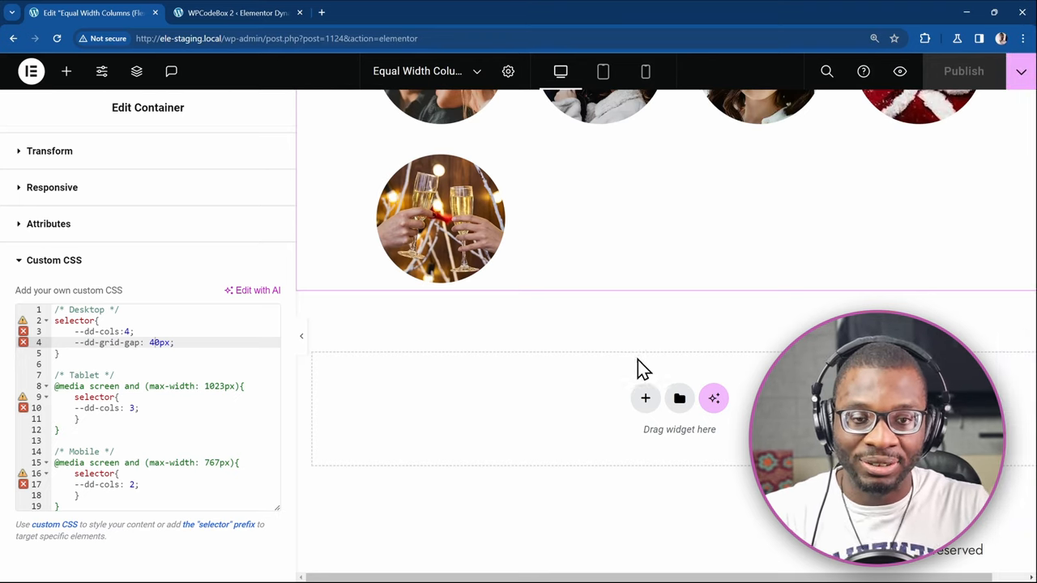
Step: Add a Grid container below the circular images and bring up the champagne image's actions
left_click(645, 398)
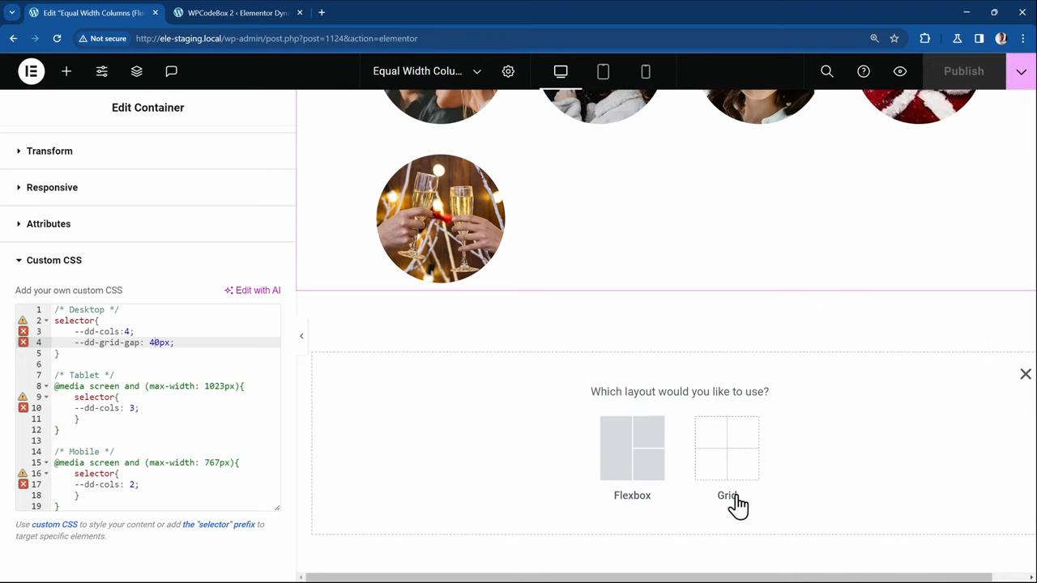
mouse_move(726, 448)
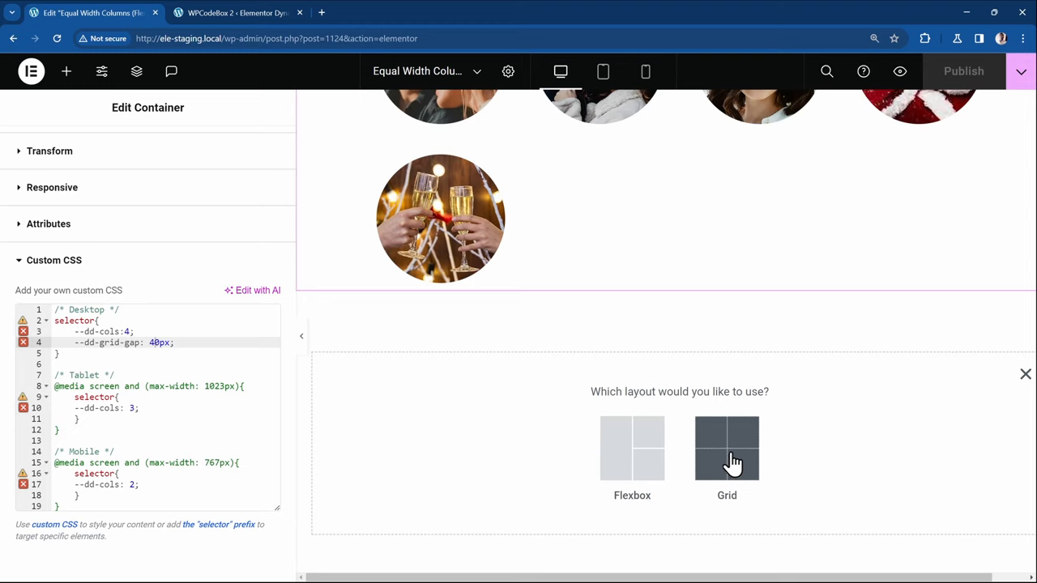
left_click(726, 447)
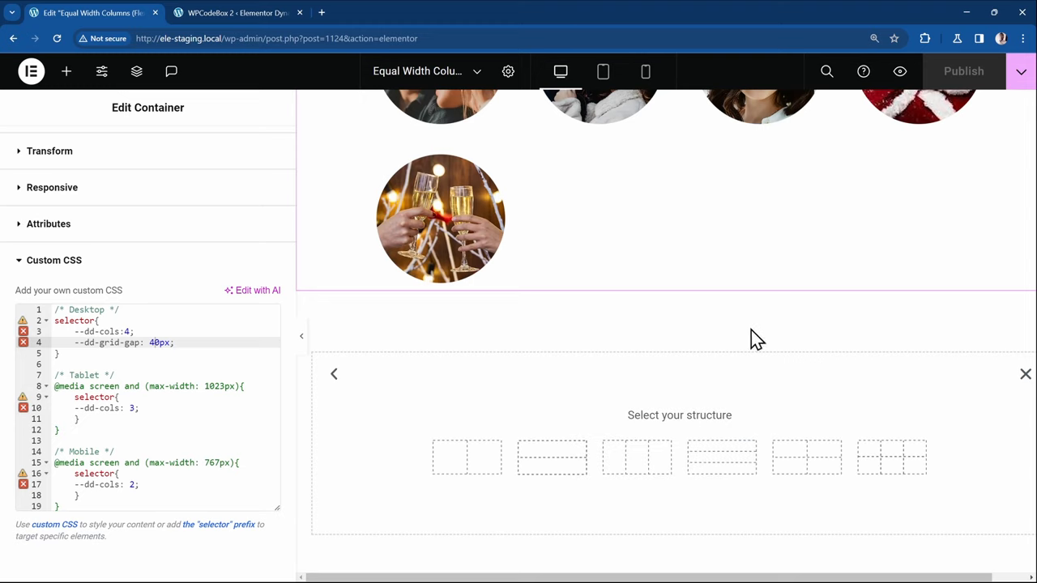
mouse_move(891, 460)
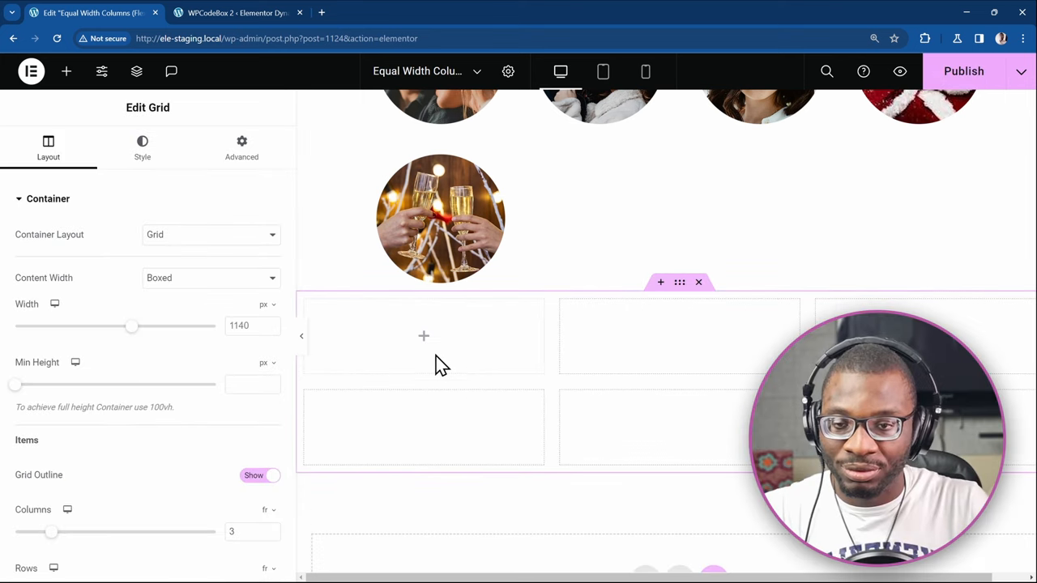
right_click(439, 218)
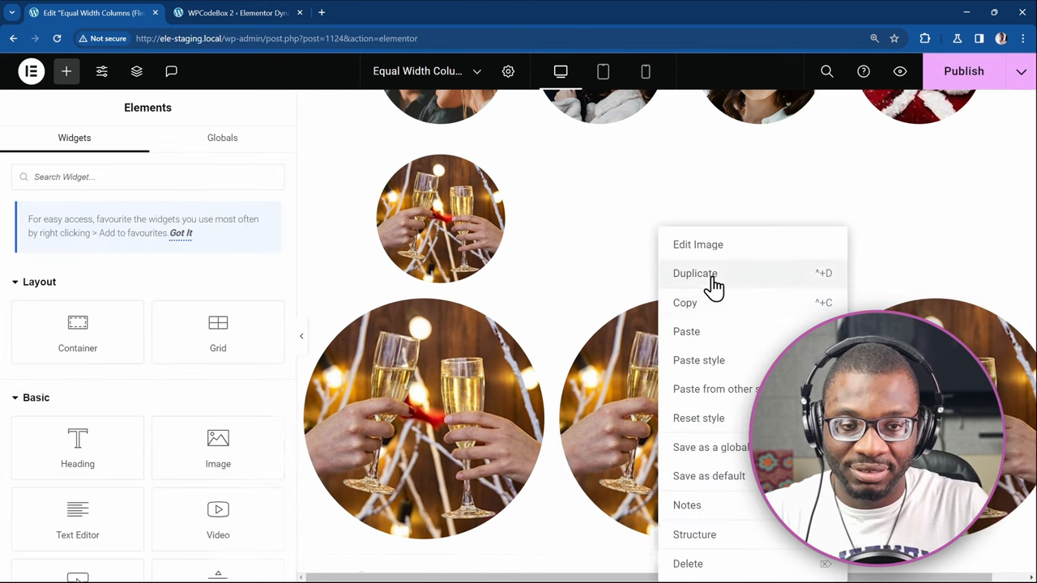
Step: Duplicate the champagne image, then set the grid to 800px width and 4 columns
left_click(698, 244)
type("800")
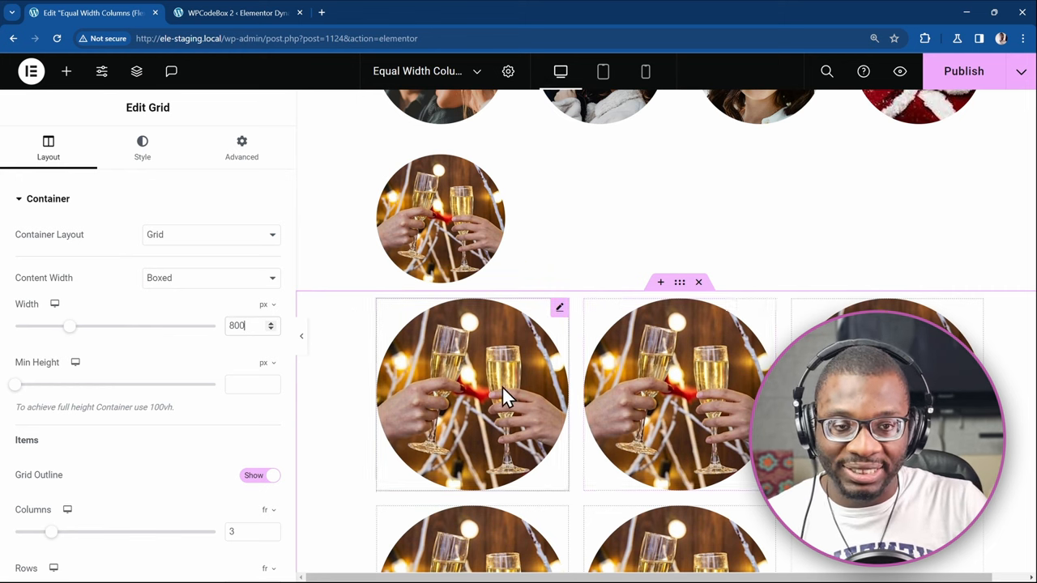
mouse_move(430, 434)
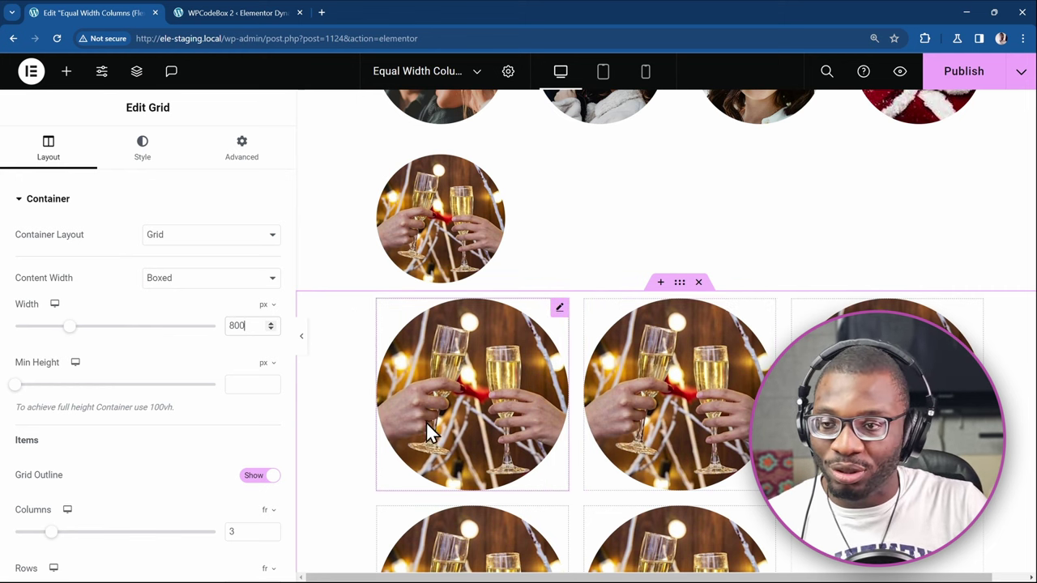
mouse_move(454, 292)
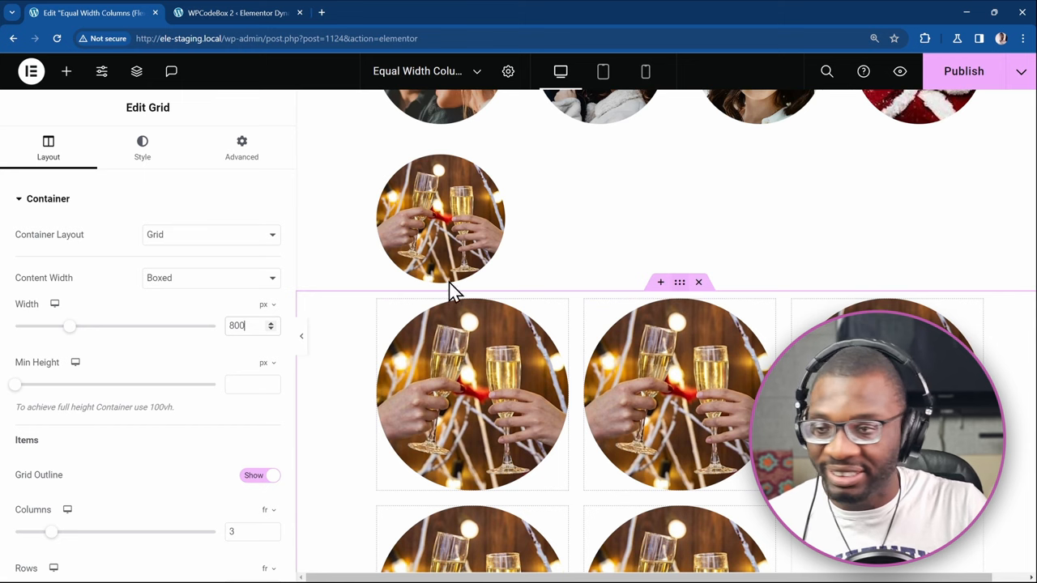
scroll("down", 3)
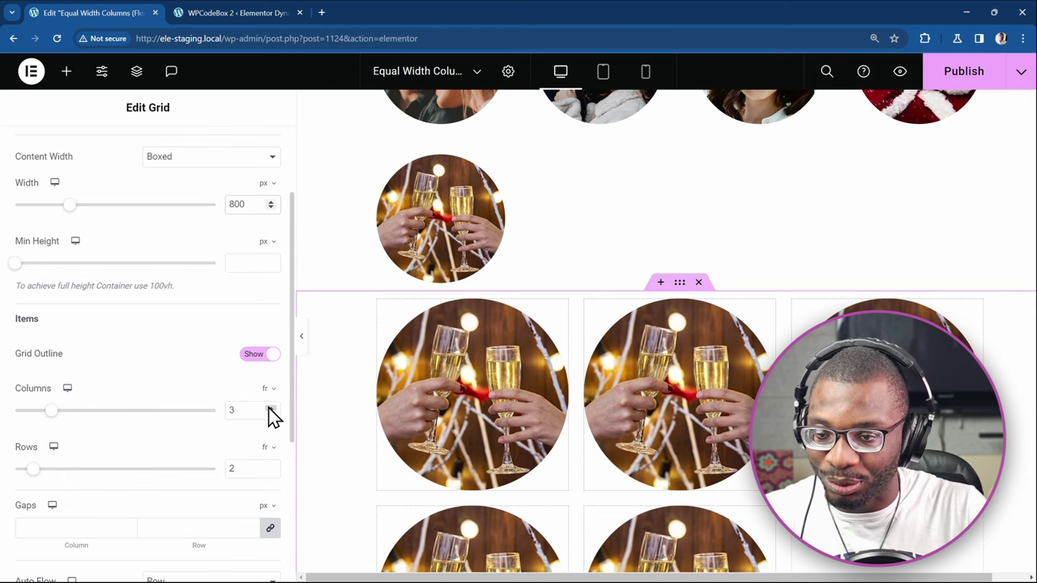
left_click(271, 406)
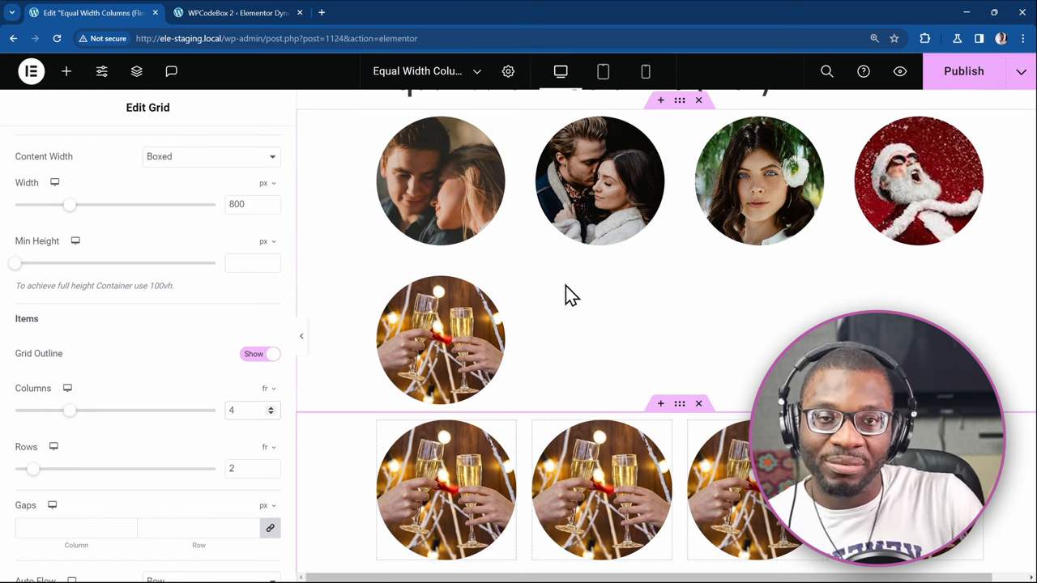
mouse_move(663, 283)
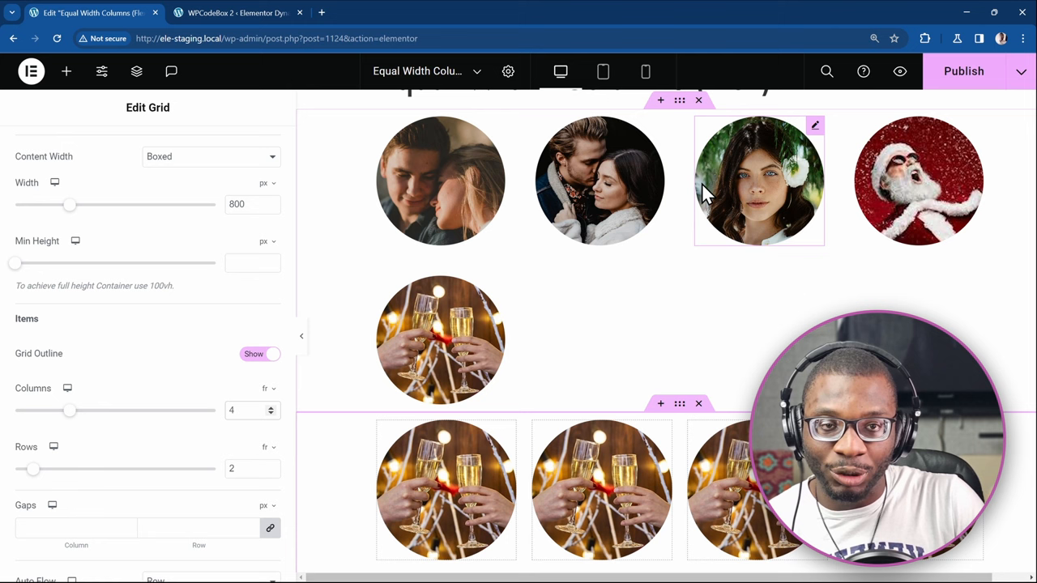
Step: Set --dd-cols to 3 on the circular-image container and centre its justify content
left_click(680, 100)
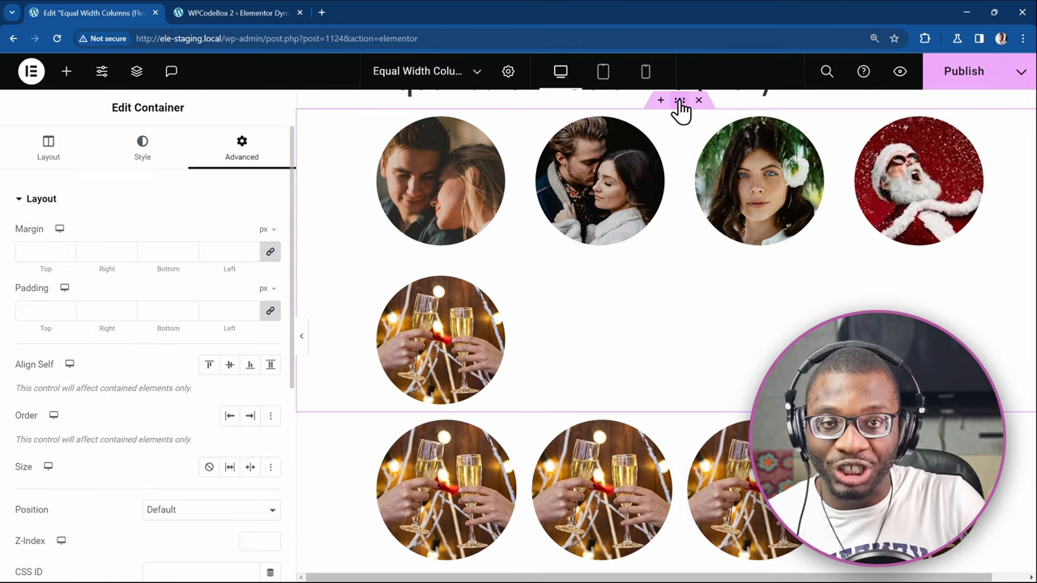
scroll("down", 3)
type("--dd-cols:3")
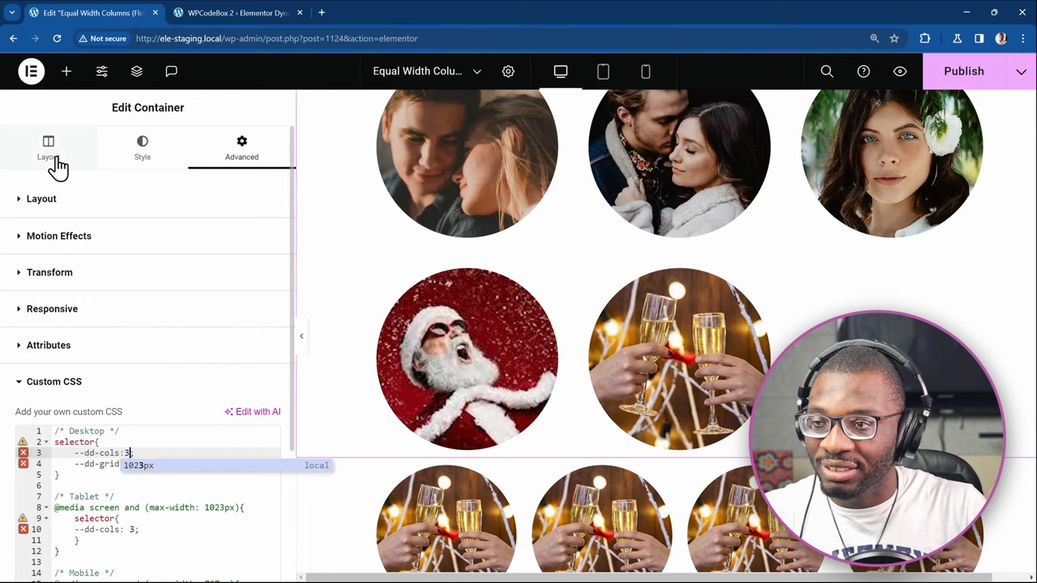
left_click(48, 148)
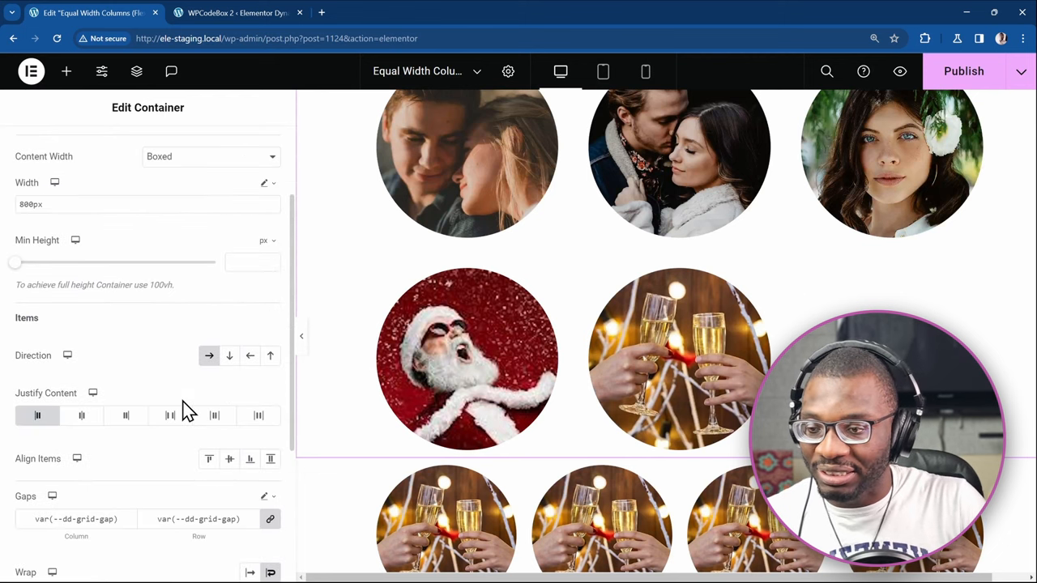
mouse_move(81, 415)
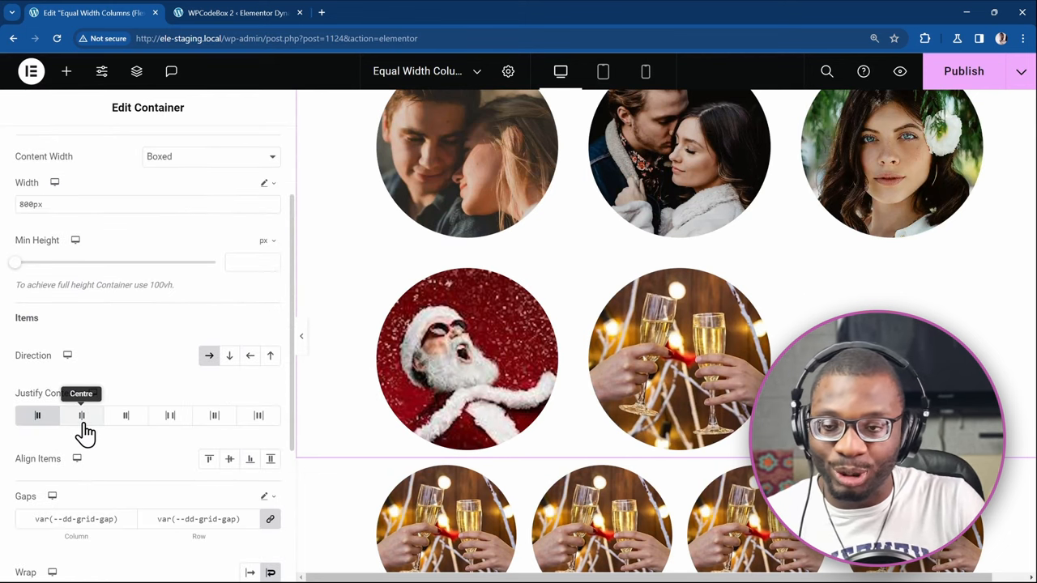
left_click(81, 416)
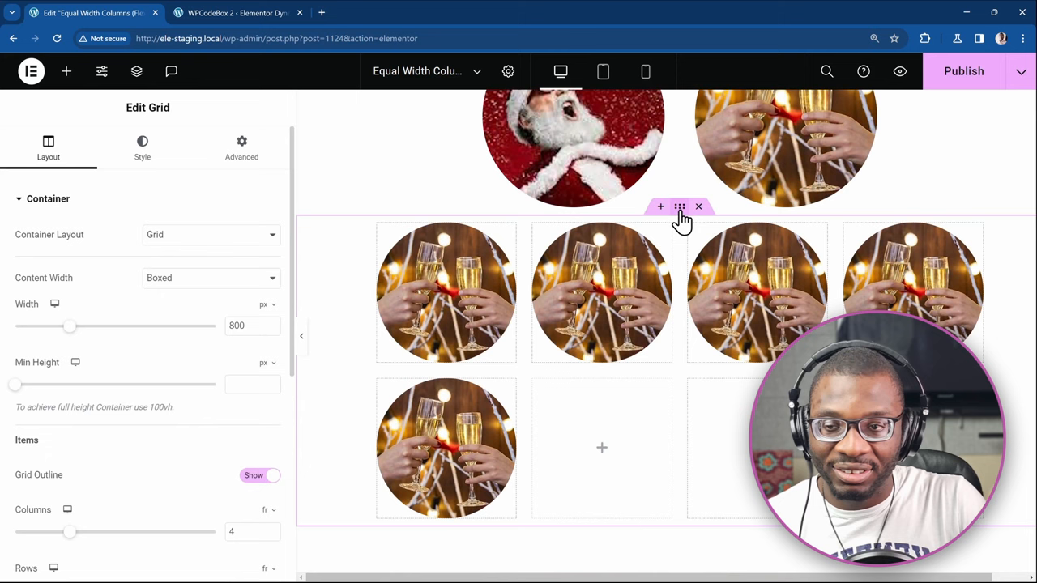
scroll("down", 3)
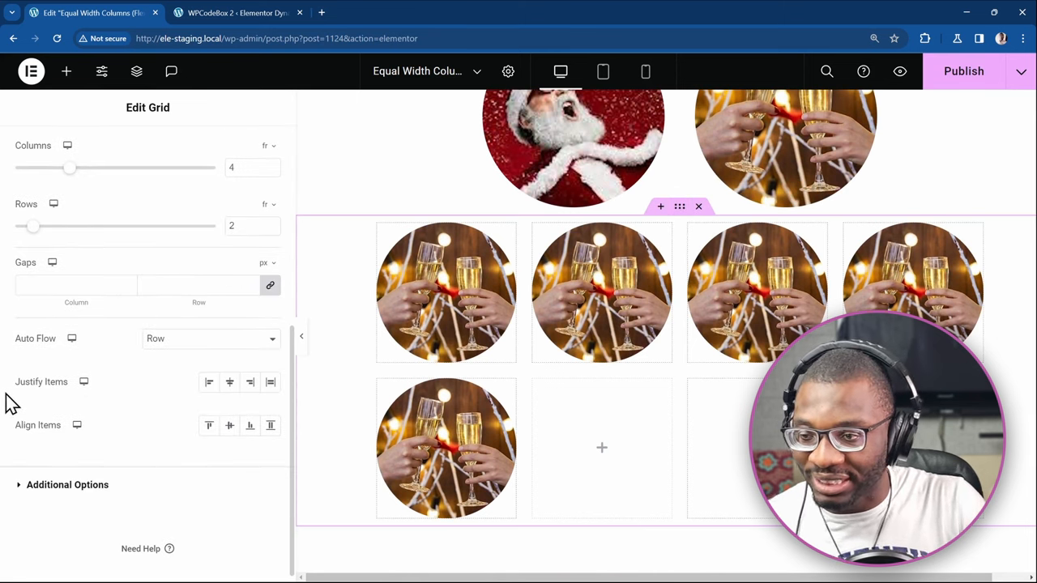
mouse_move(200, 413)
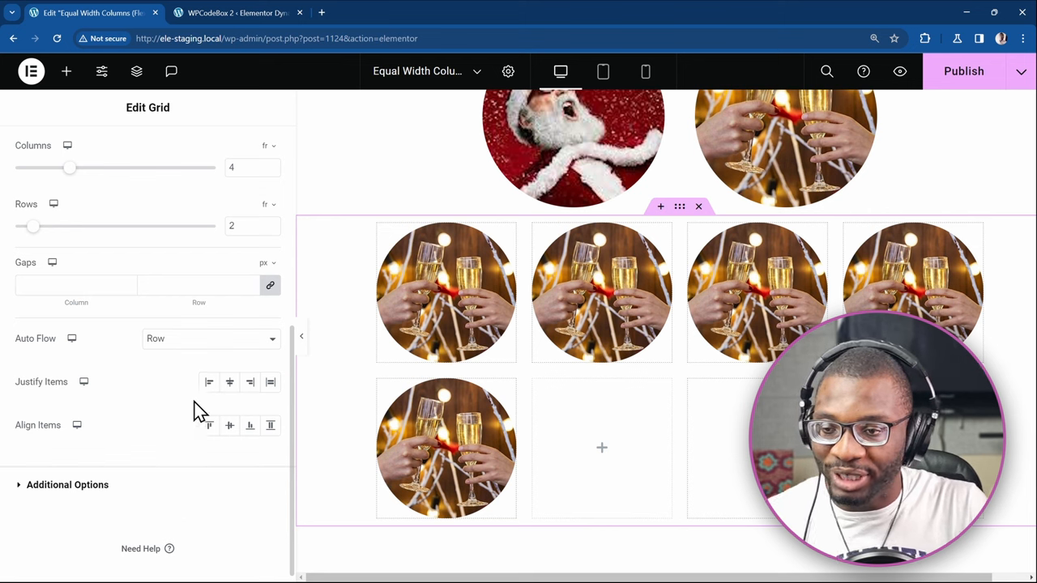
mouse_move(235, 396)
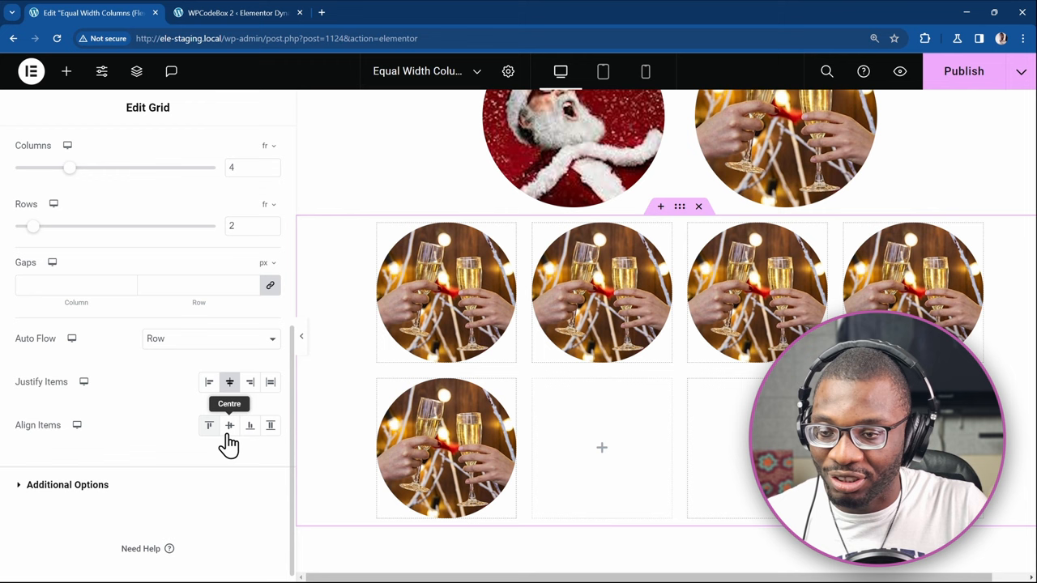
mouse_move(51, 446)
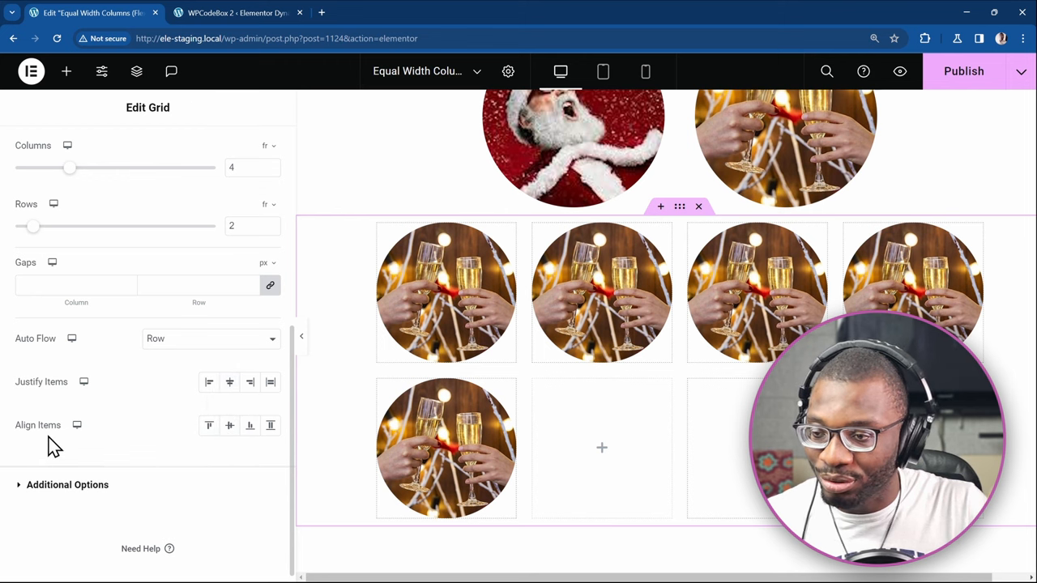
mouse_move(249, 425)
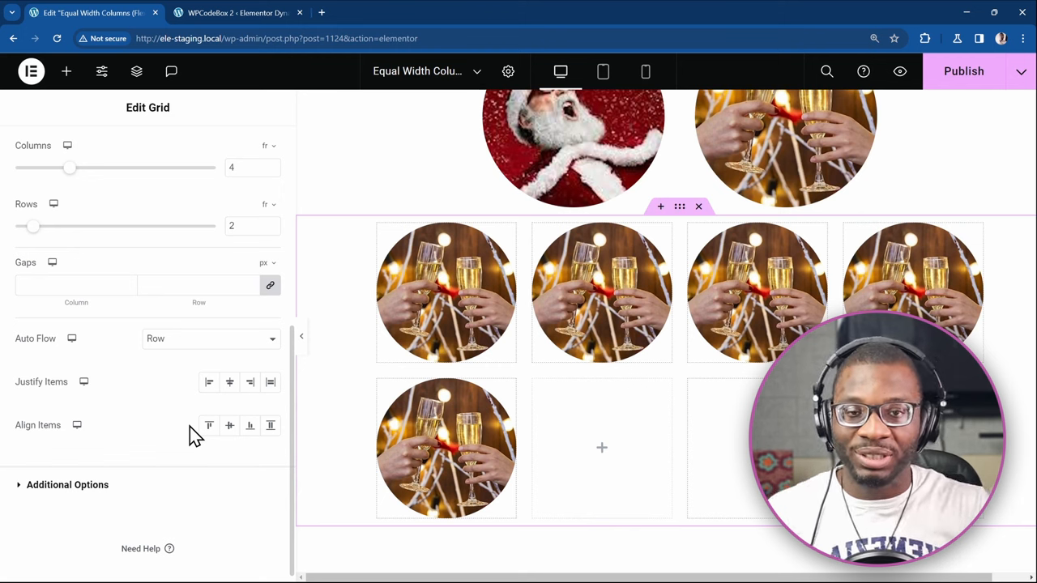
mouse_move(180, 431)
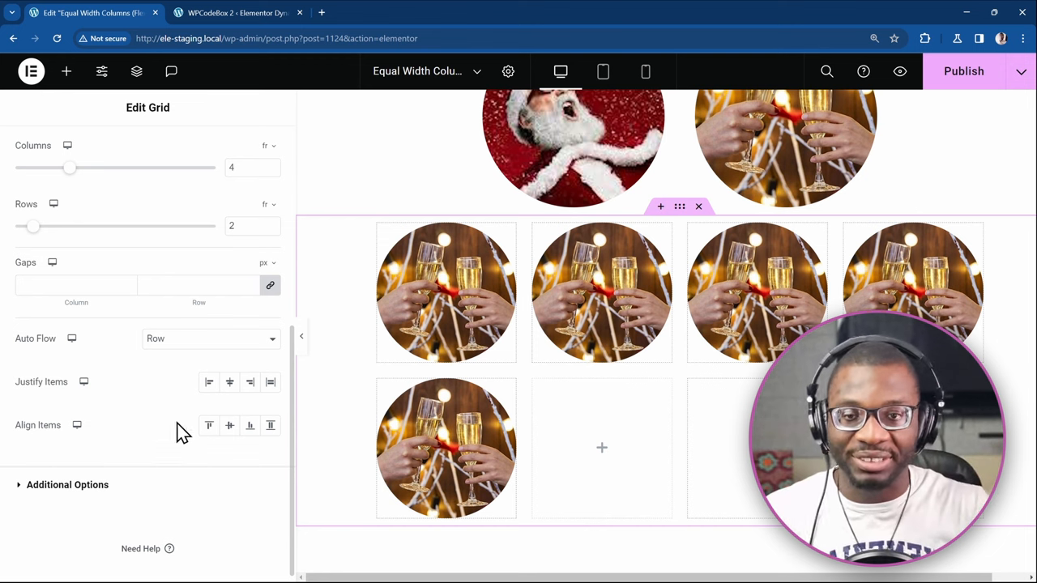
mouse_move(468, 442)
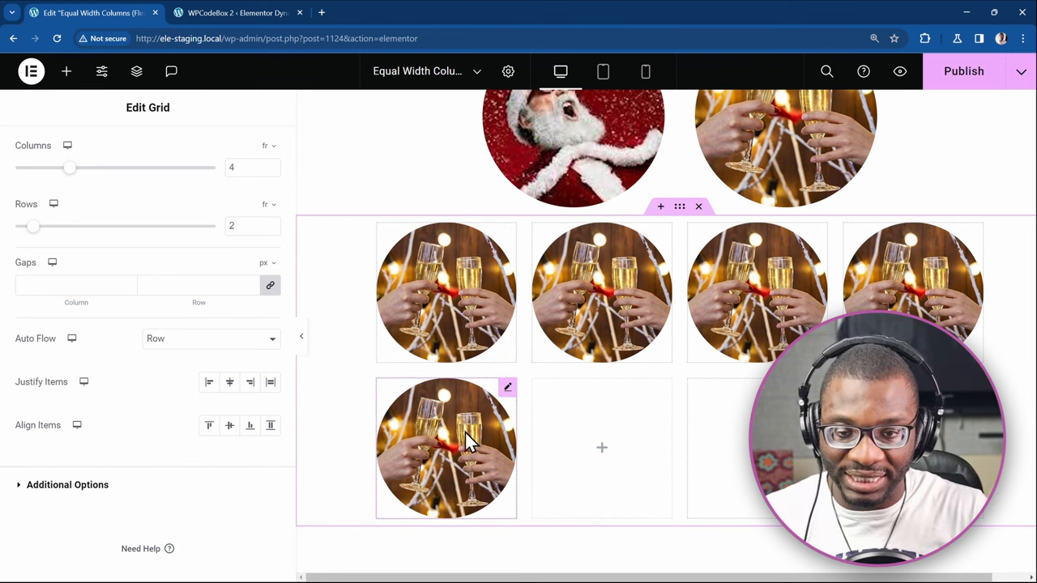
mouse_move(476, 314)
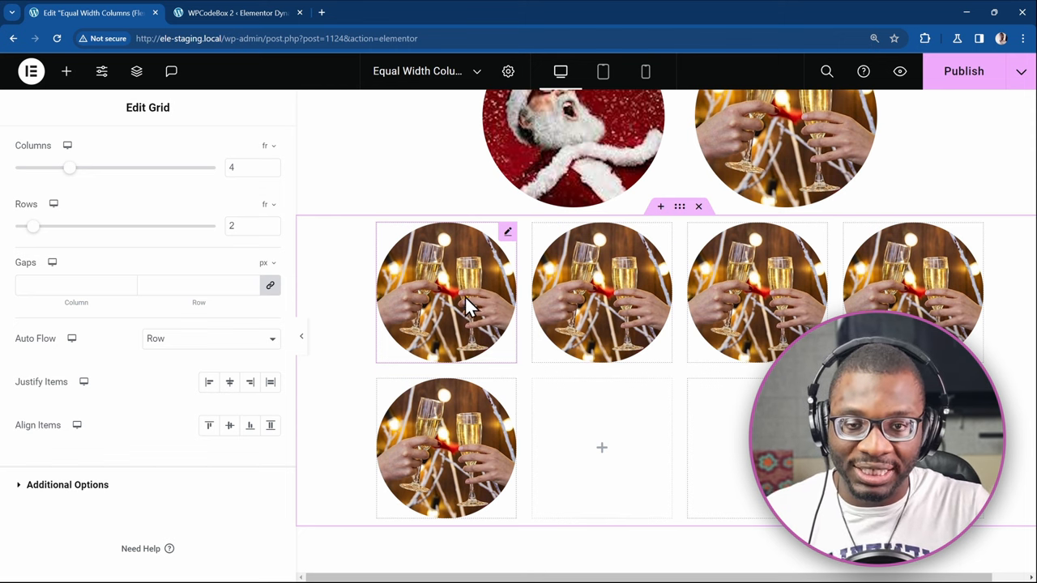
mouse_move(474, 324)
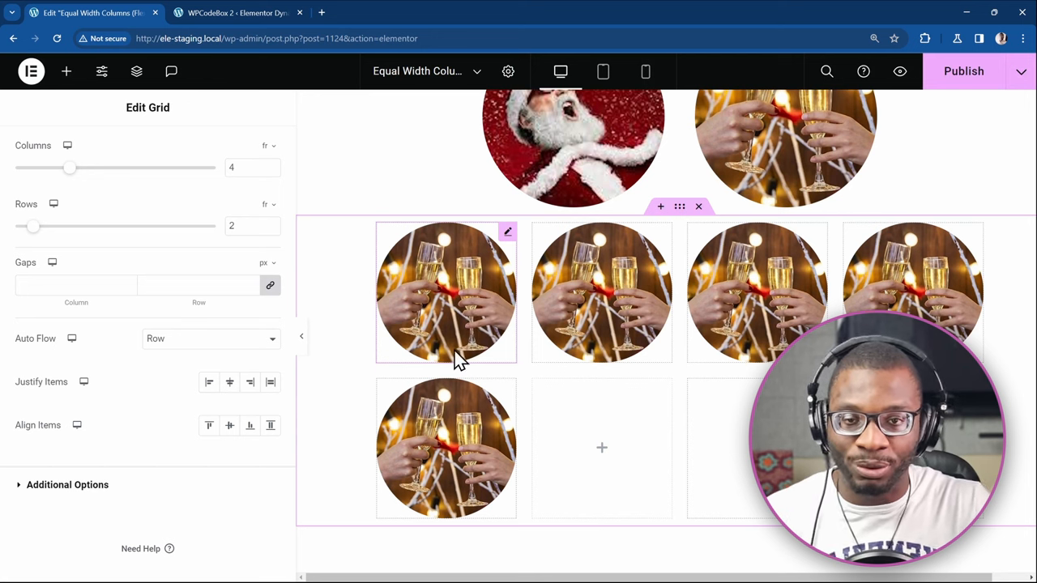
mouse_move(633, 454)
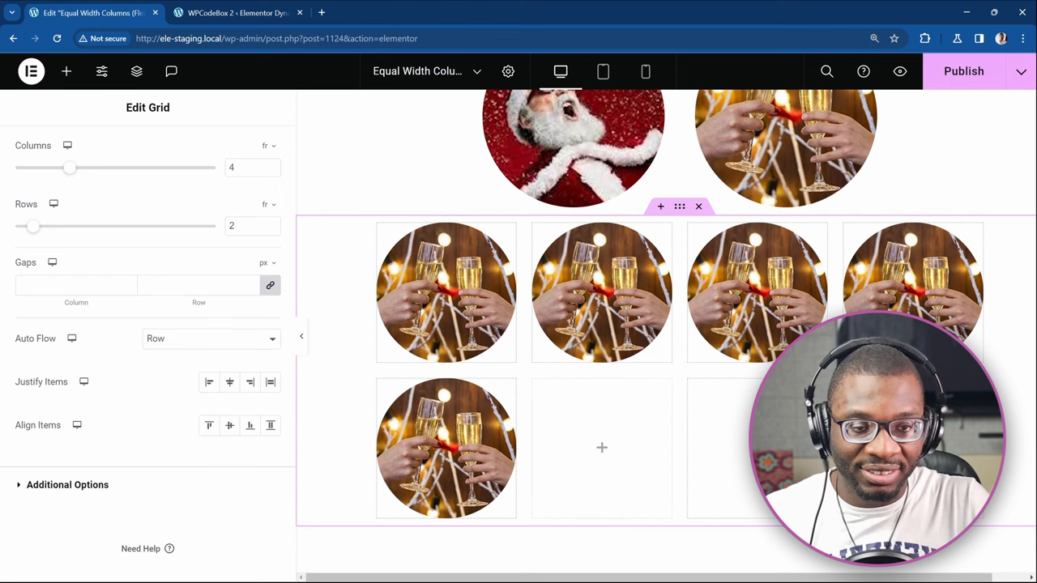
mouse_move(435, 437)
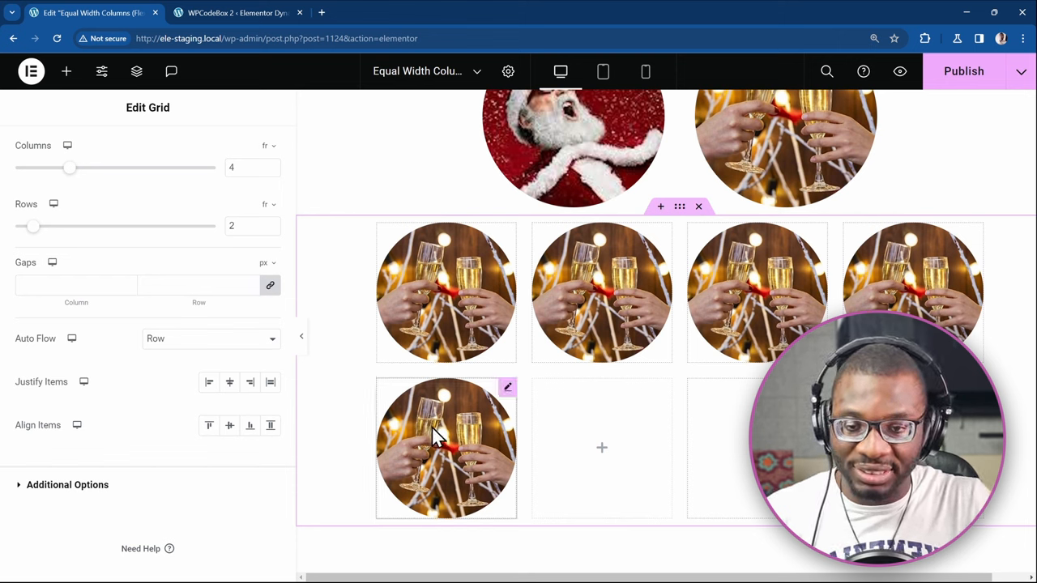
mouse_move(569, 385)
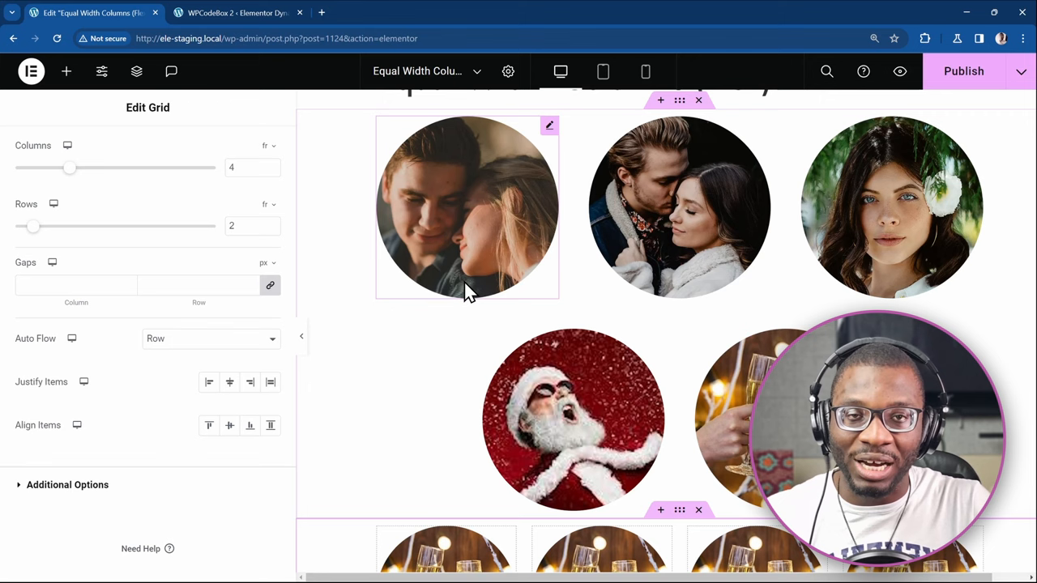
scroll("up", 3)
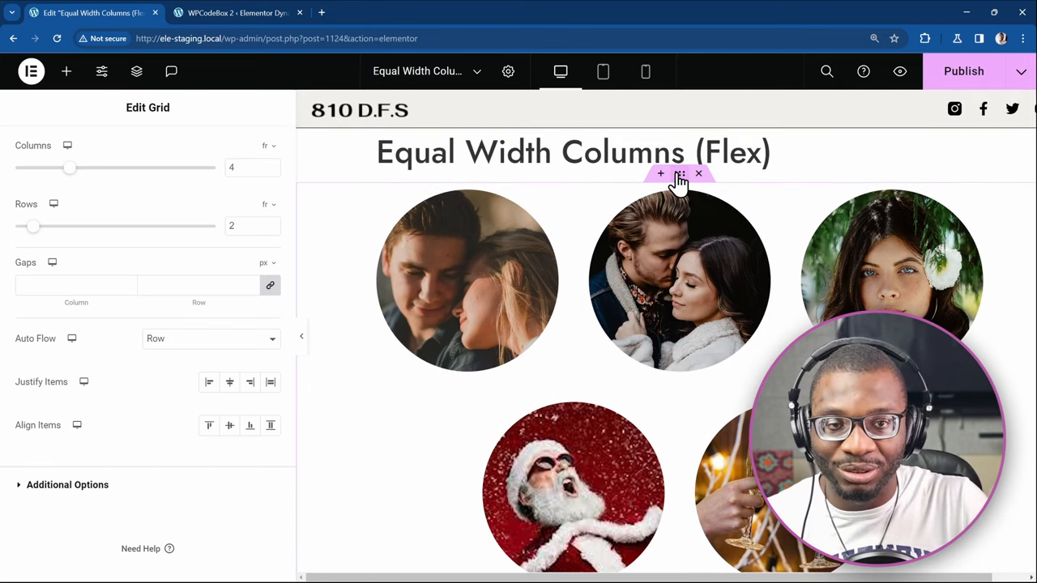
Step: Try Justify Content Start and End on the flex container, then return it to Center
left_click(680, 173)
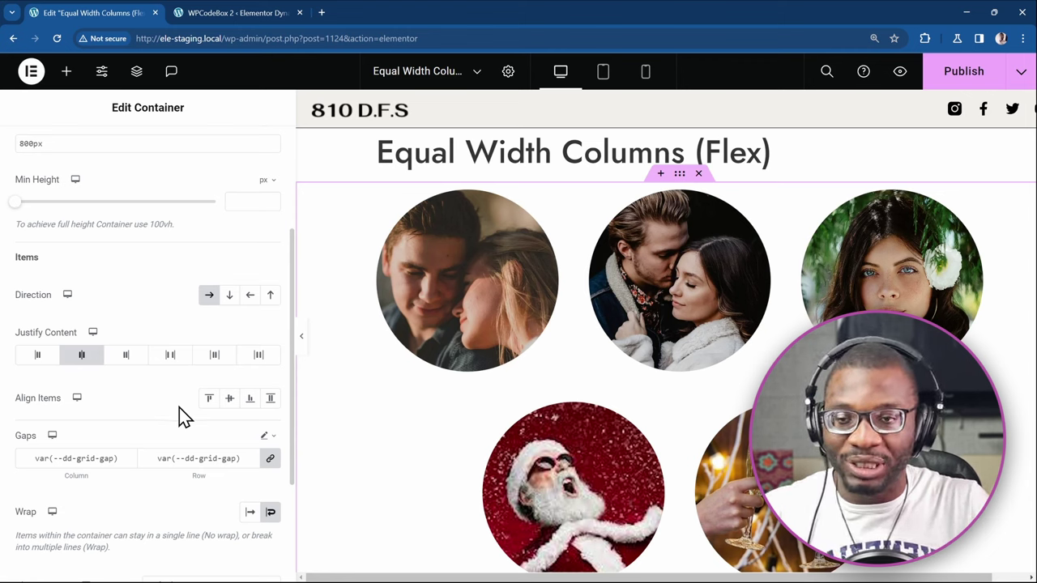
mouse_move(208, 398)
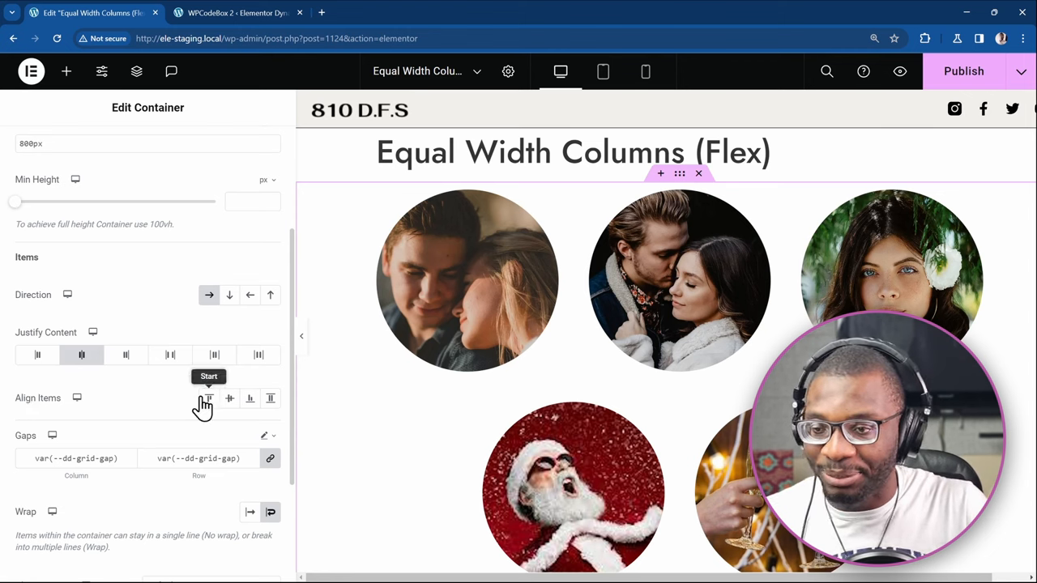
left_click(37, 353)
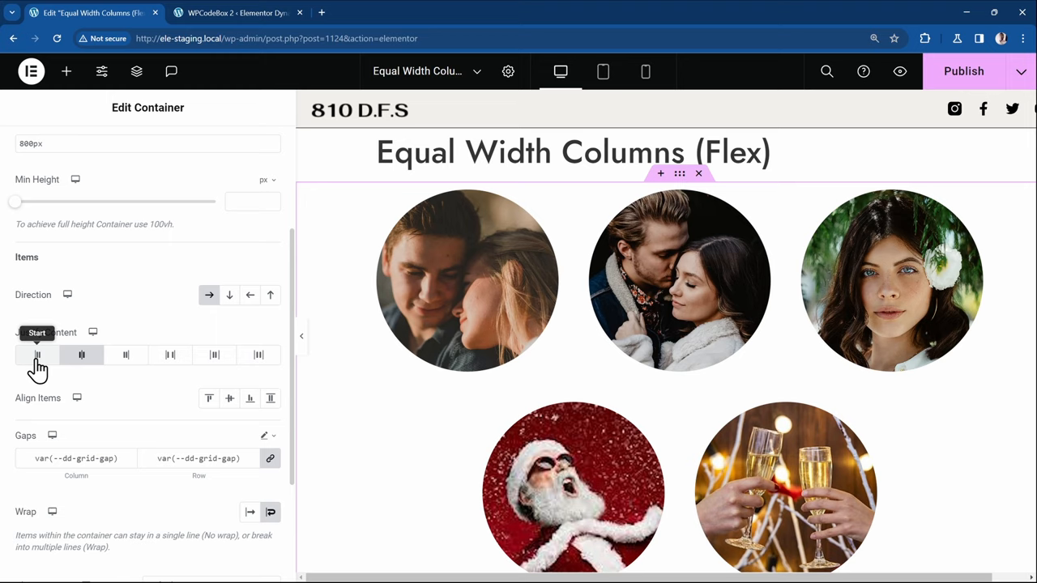
left_click(125, 355)
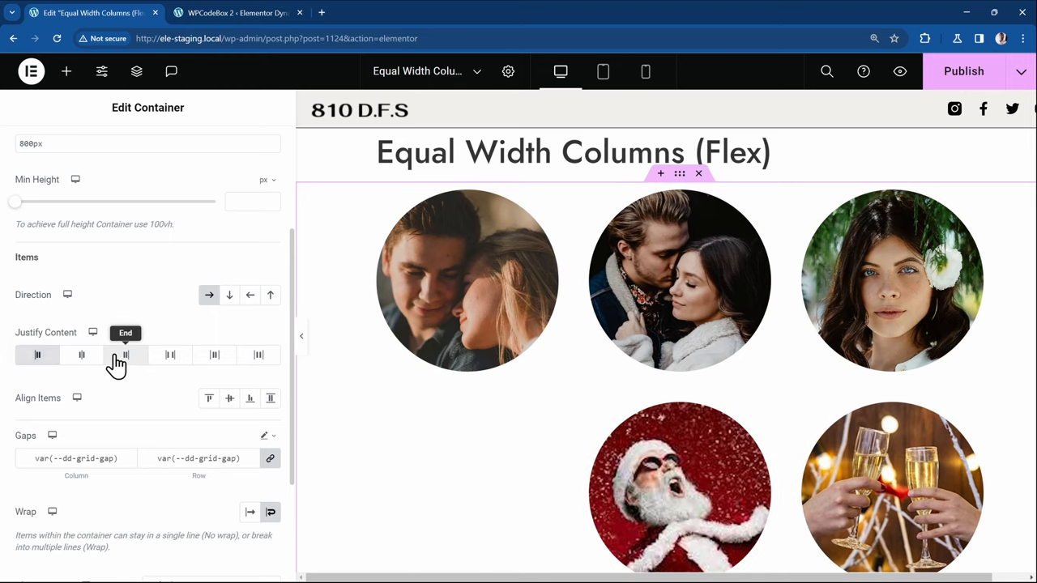
left_click(81, 355)
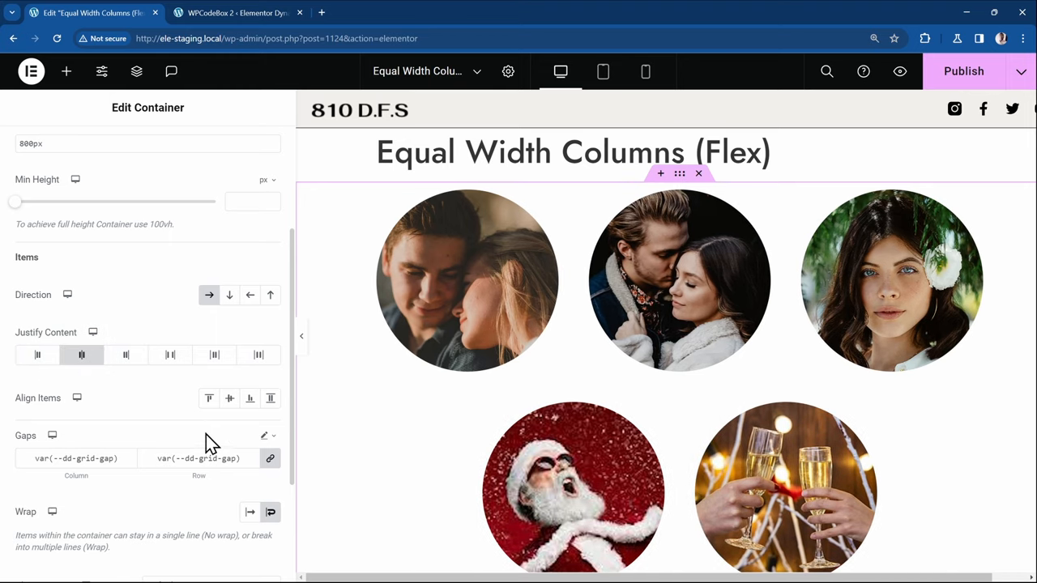
mouse_move(399, 512)
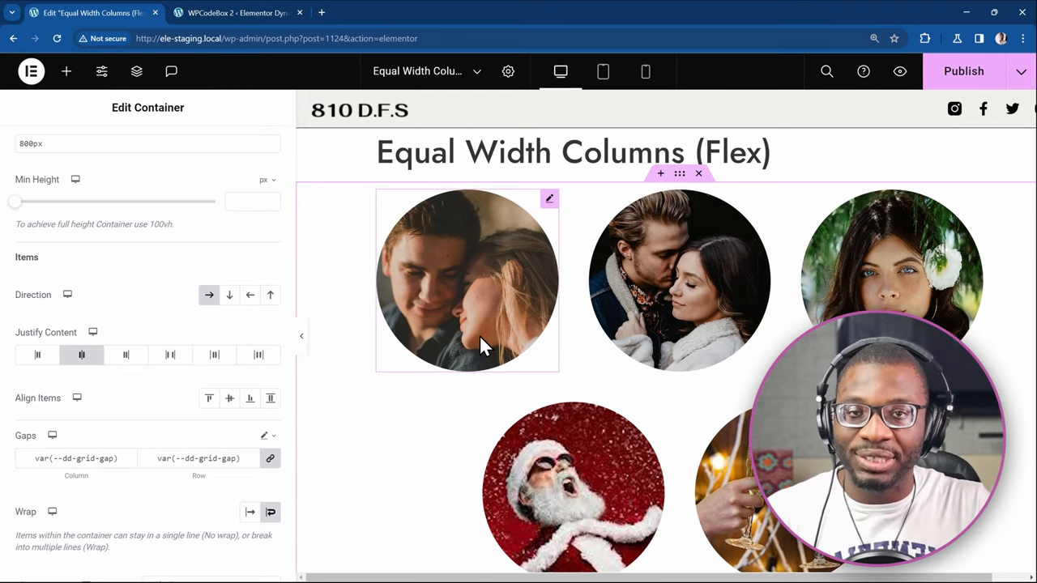
scroll("down", 3)
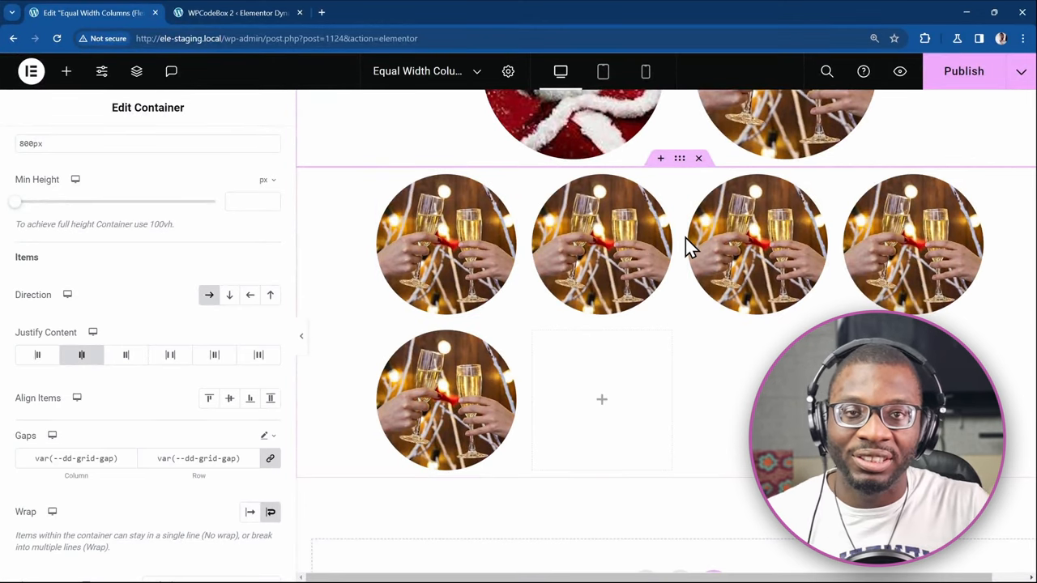
mouse_move(699, 162)
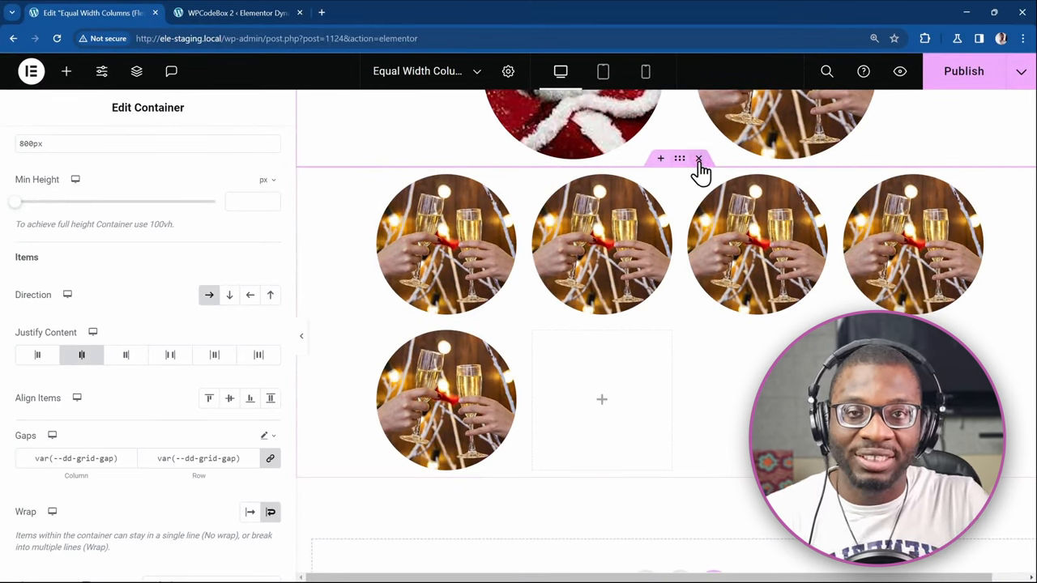
mouse_move(699, 158)
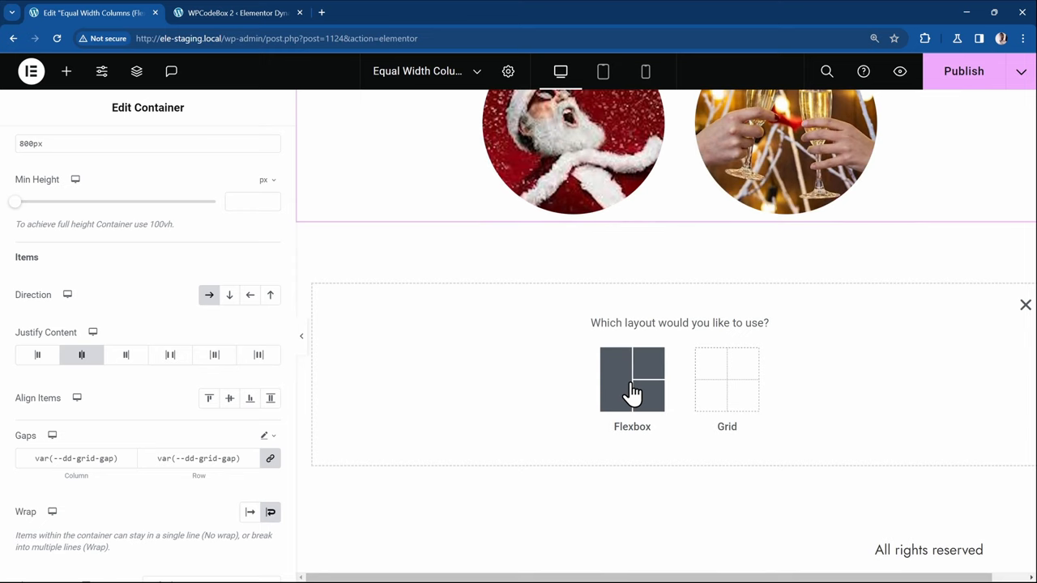
Step: Delete the champagne grid and add an empty Flexbox container below the images
left_click(632, 381)
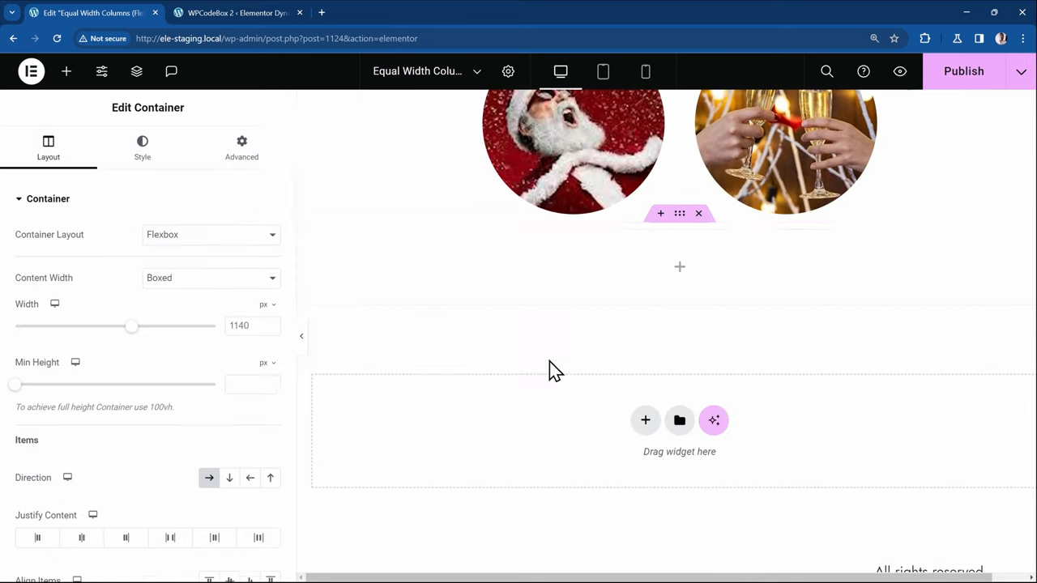
scroll("down", 3)
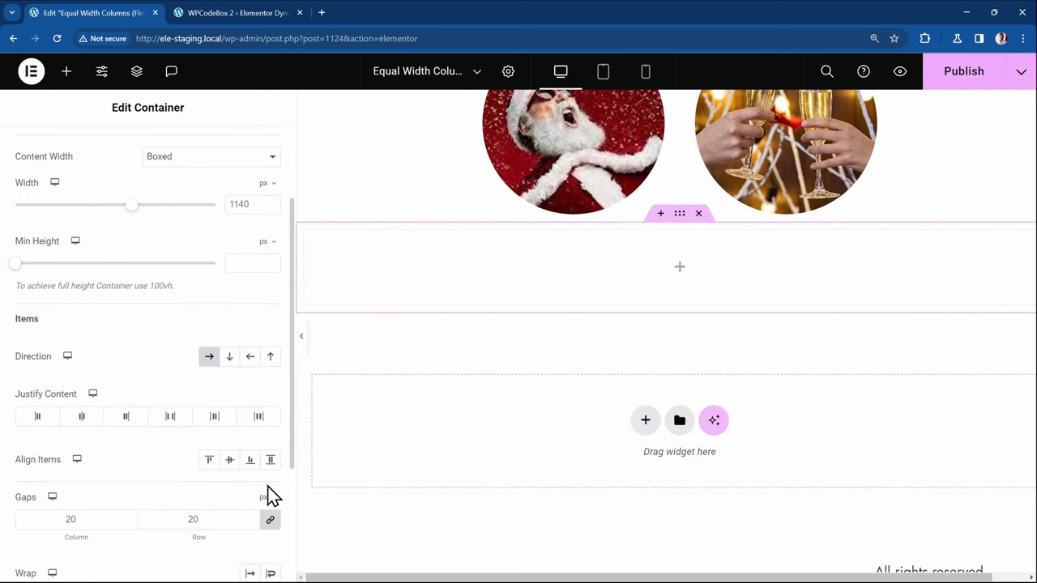
scroll("down", 3)
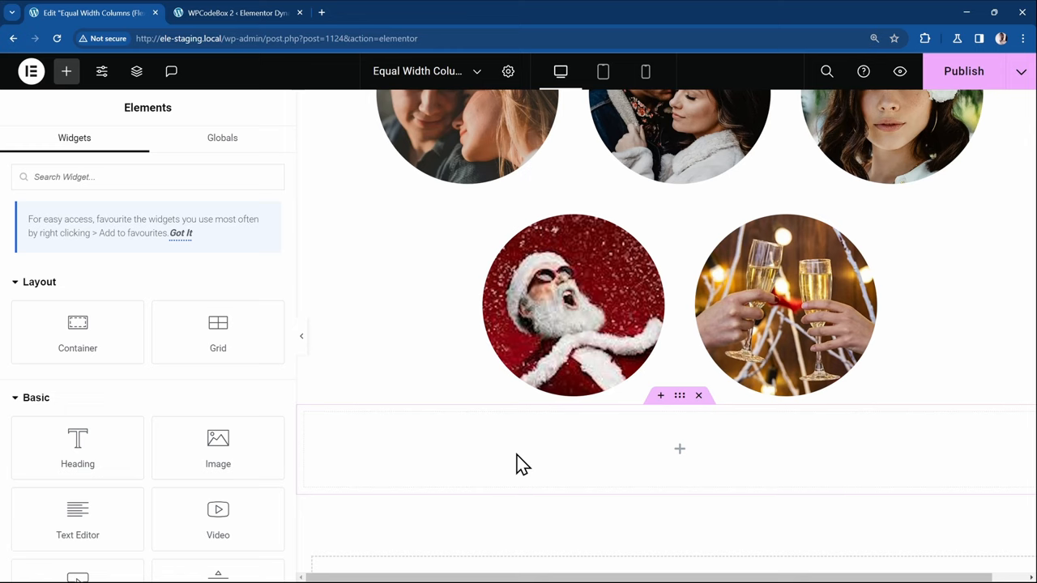
Step: Paste Santa image copies into the new container, then delete one from the lower row
left_click(575, 305)
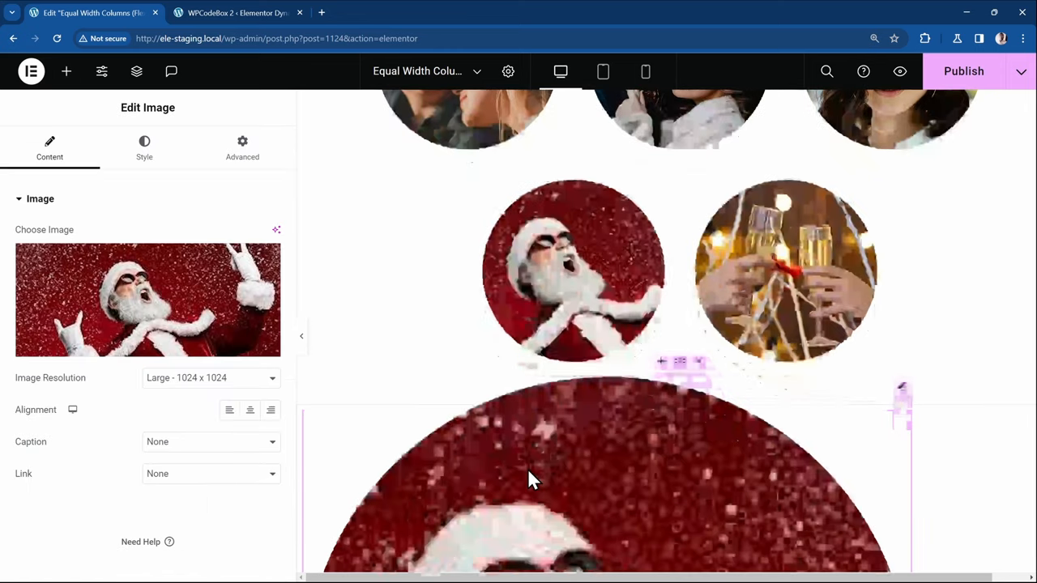
right_click(532, 482)
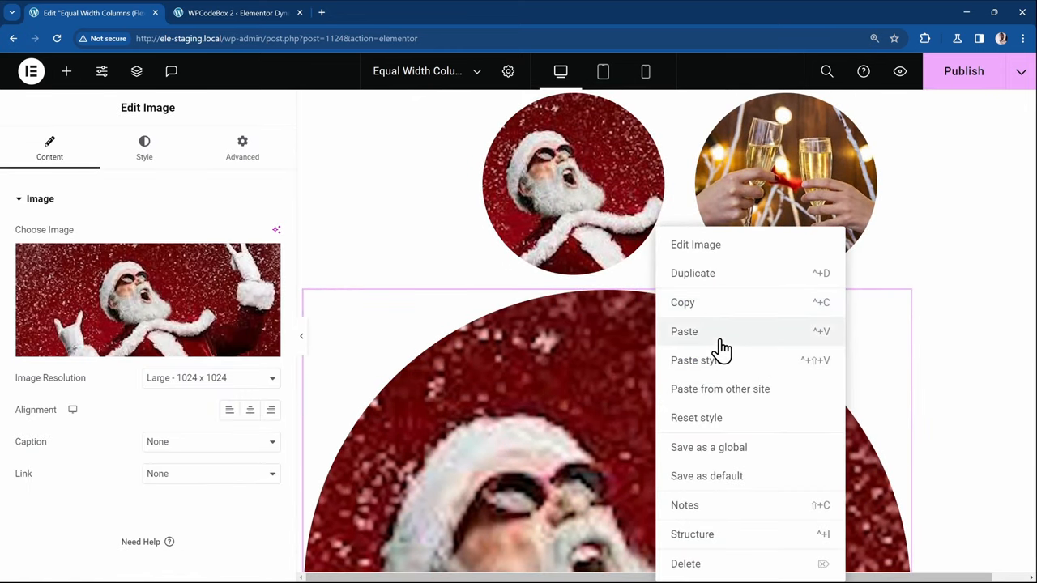
left_click(684, 332)
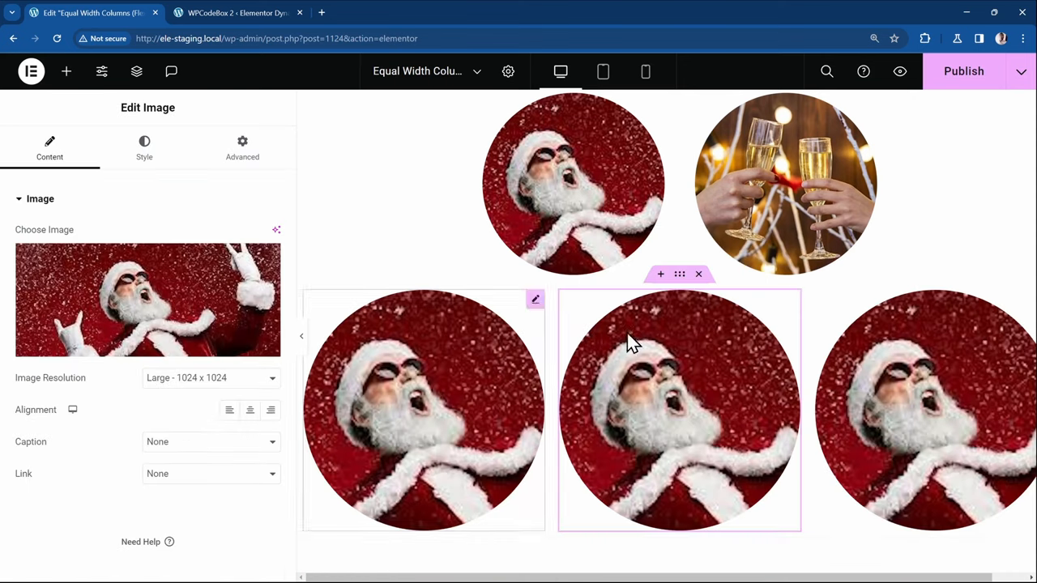
scroll("down", 3)
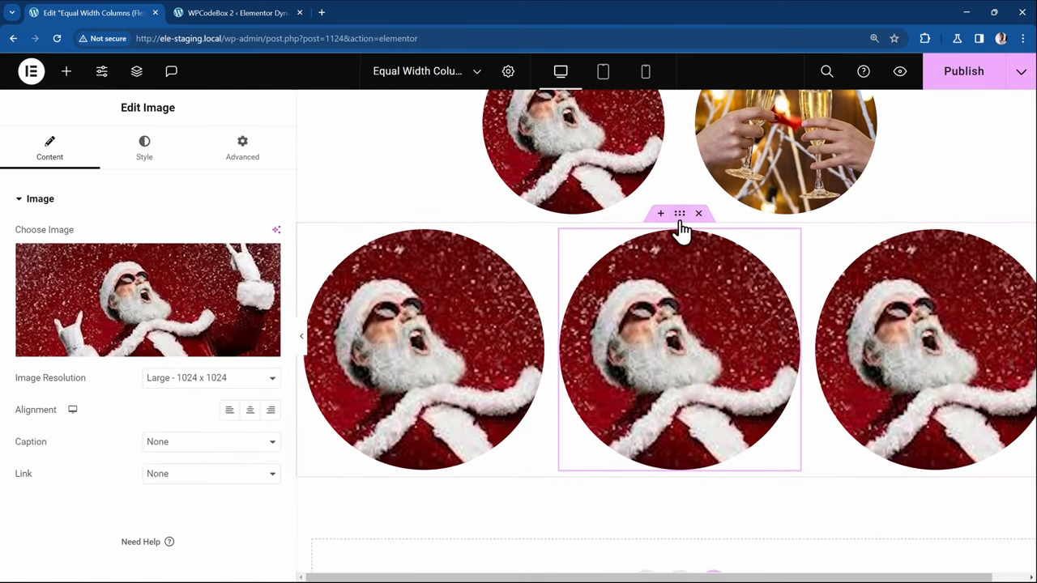
left_click(679, 213)
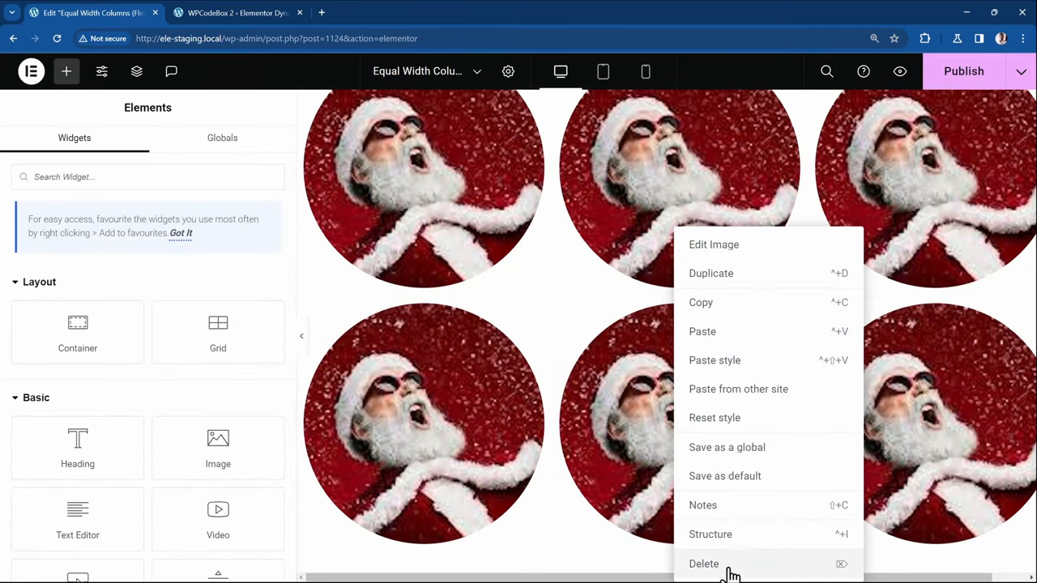
left_click(703, 564)
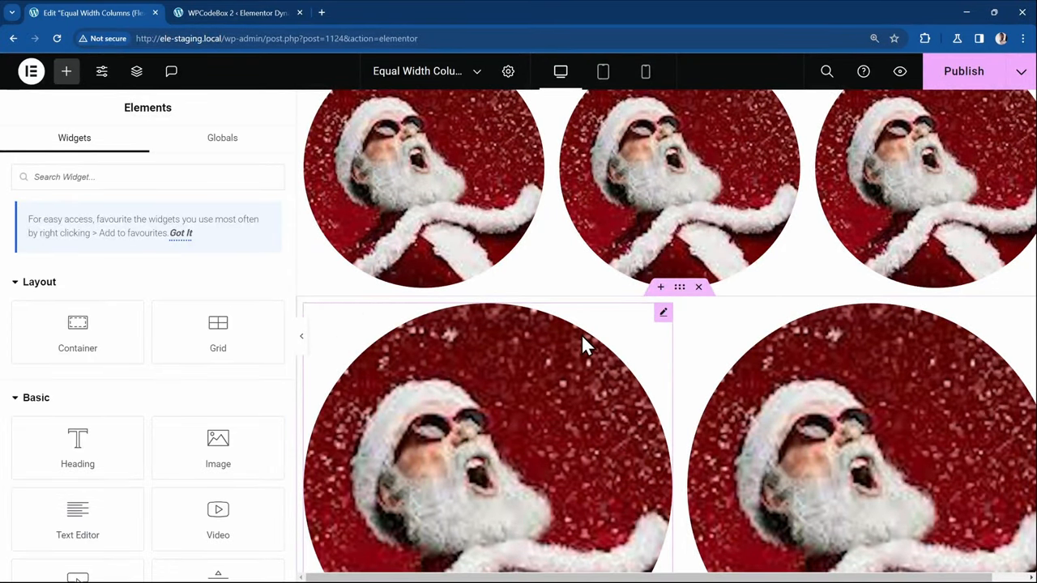
mouse_move(577, 428)
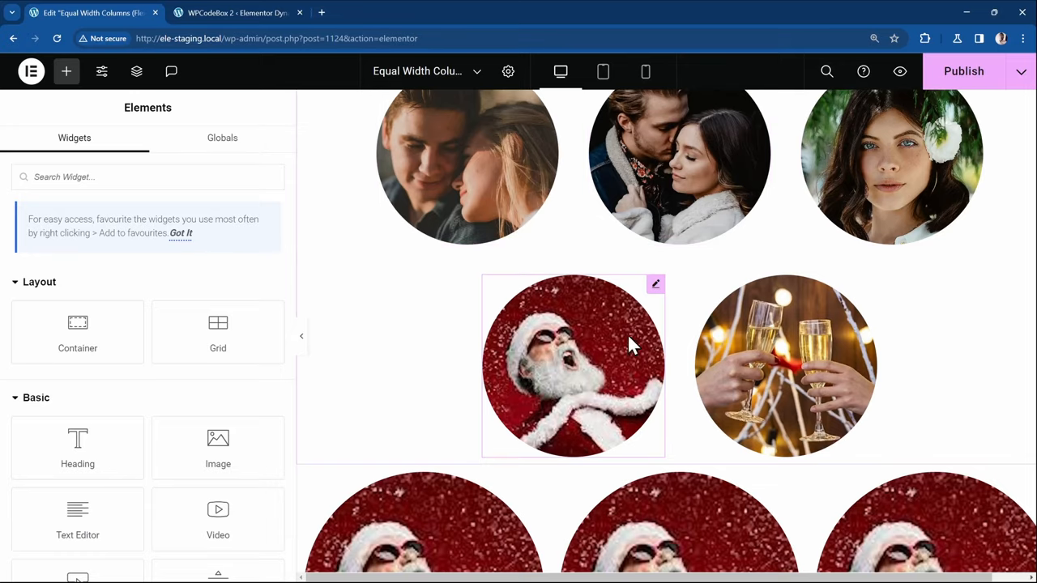
Step: Select the first Santa image in the three-image row and view its Advanced settings
scroll("down", 3)
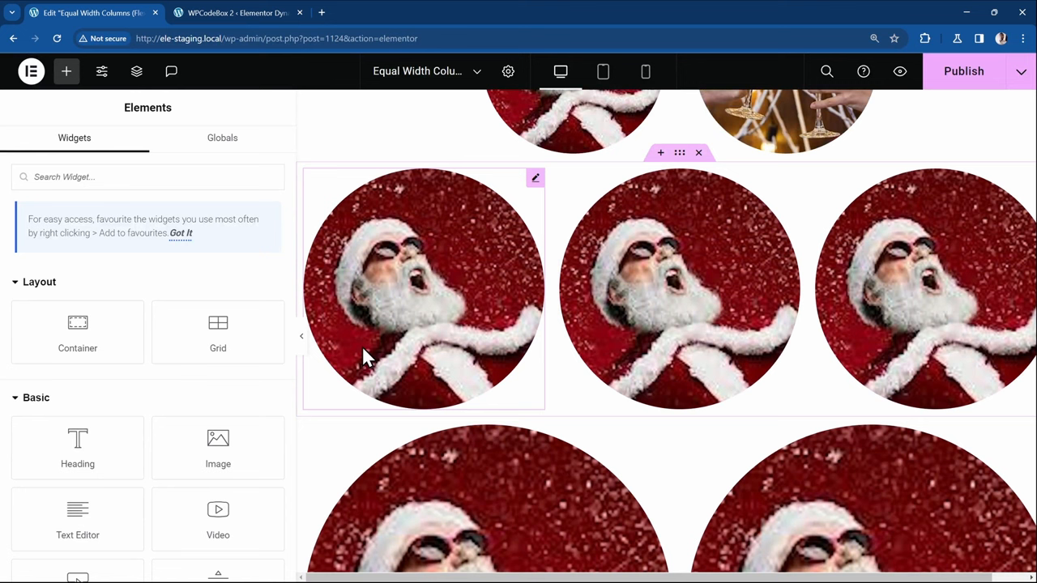
mouse_move(509, 251)
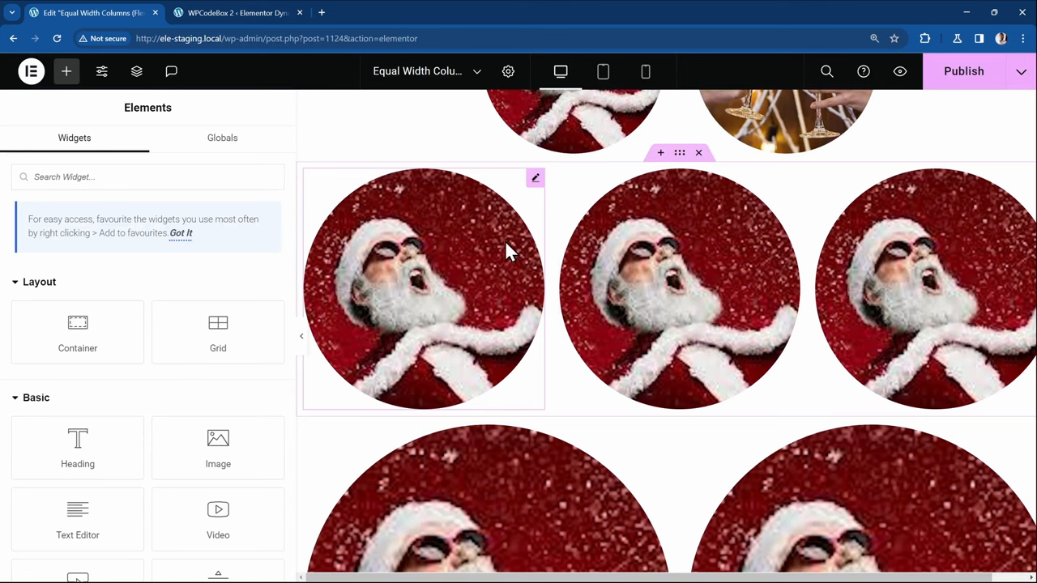
mouse_move(412, 272)
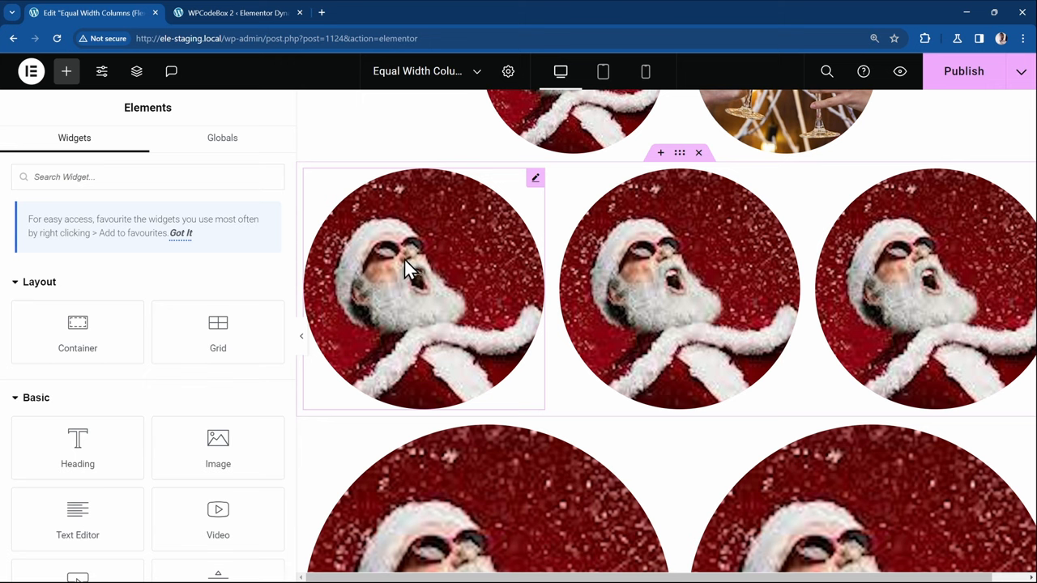
left_click(410, 287)
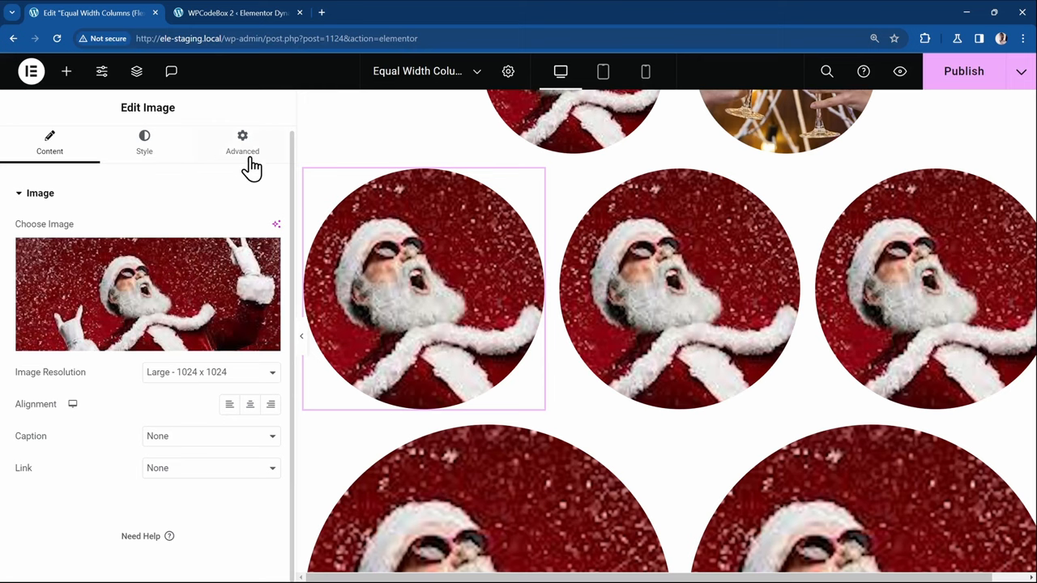
left_click(242, 143)
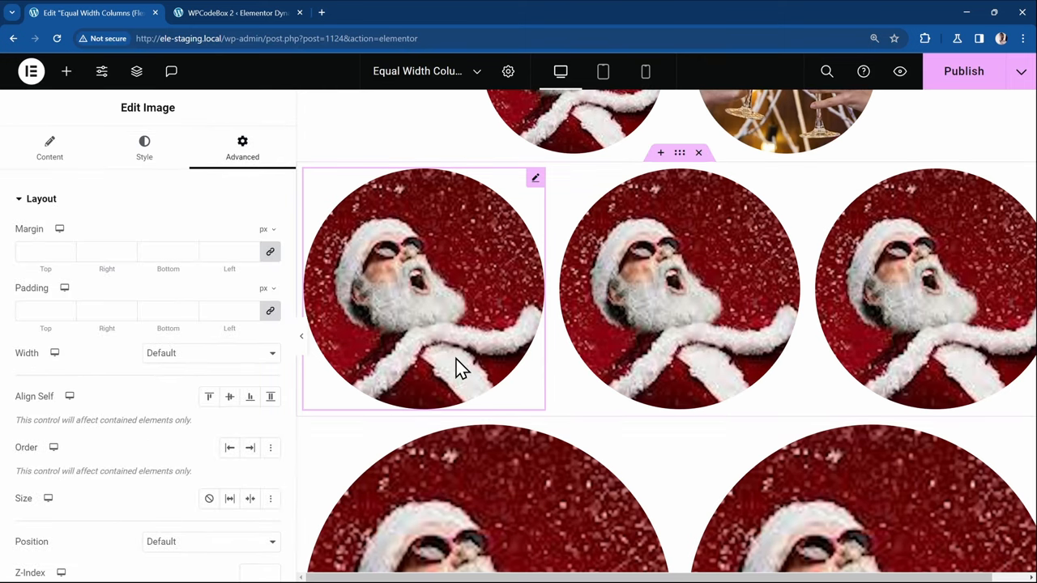
scroll("down", 3)
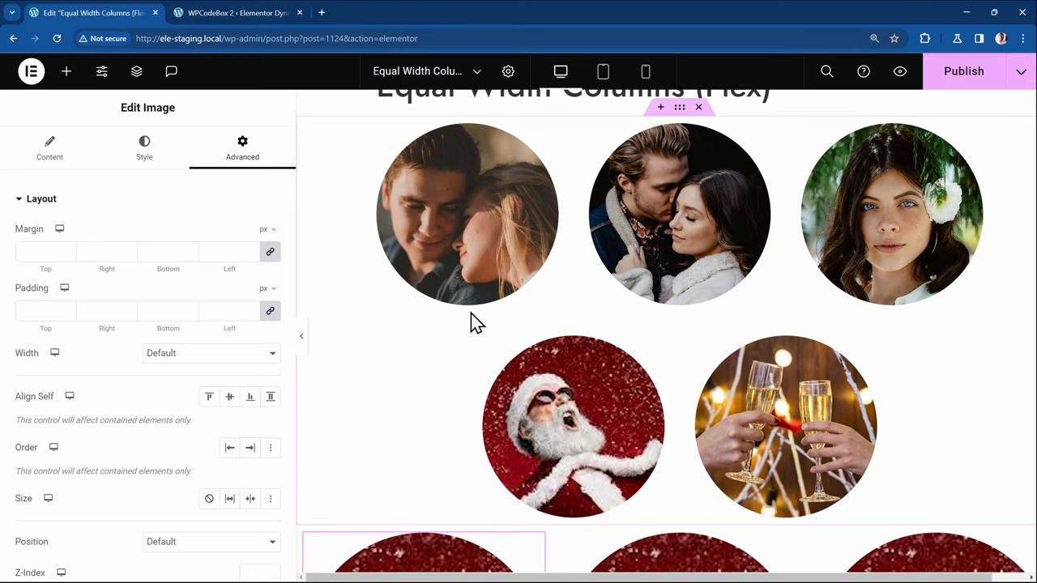
Step: Switch the preview to tablet width and scroll down to the circular image rows
scroll("down", 3)
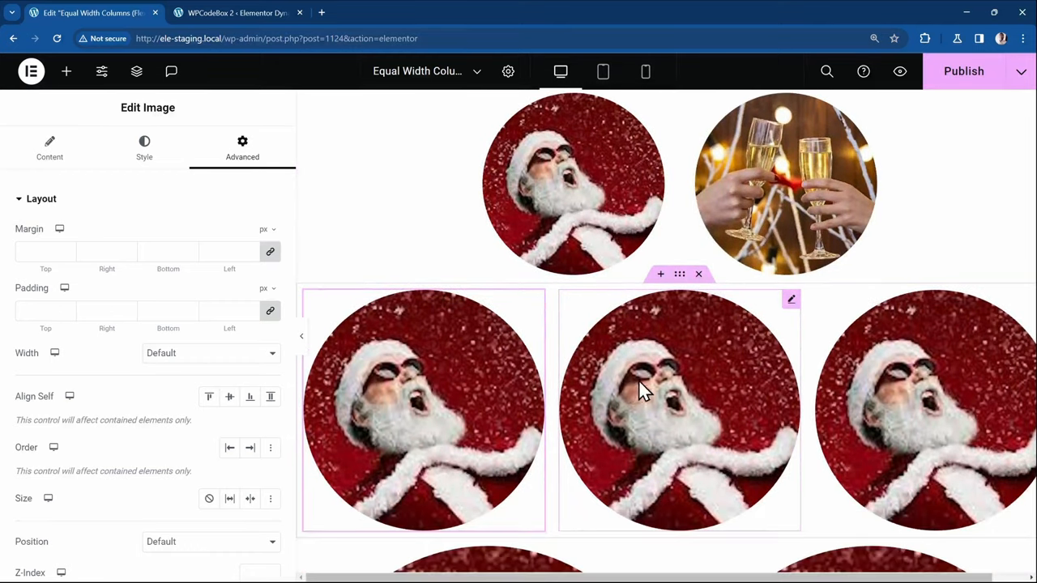
scroll("down", 3)
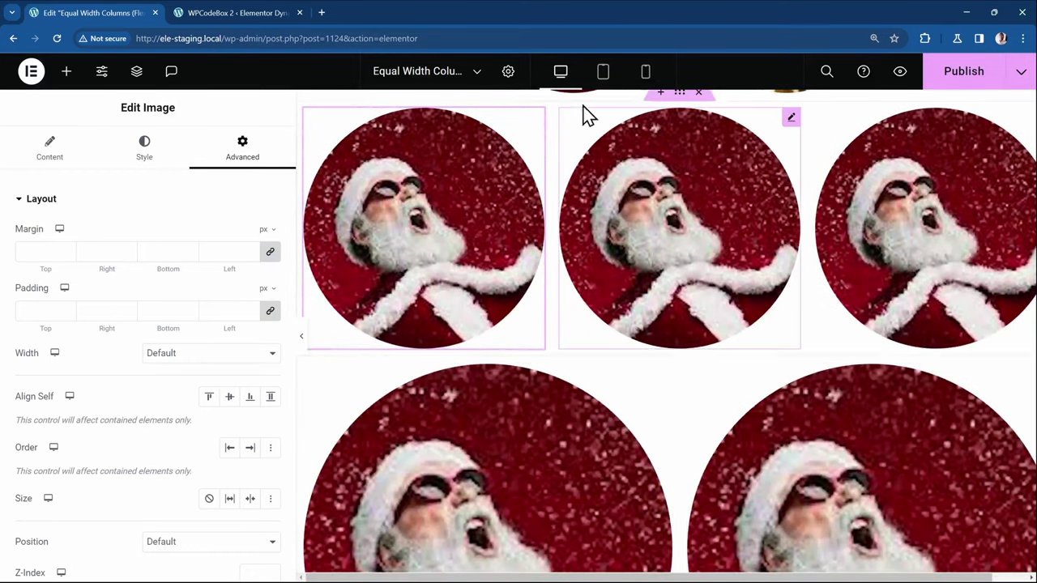
left_click(602, 71)
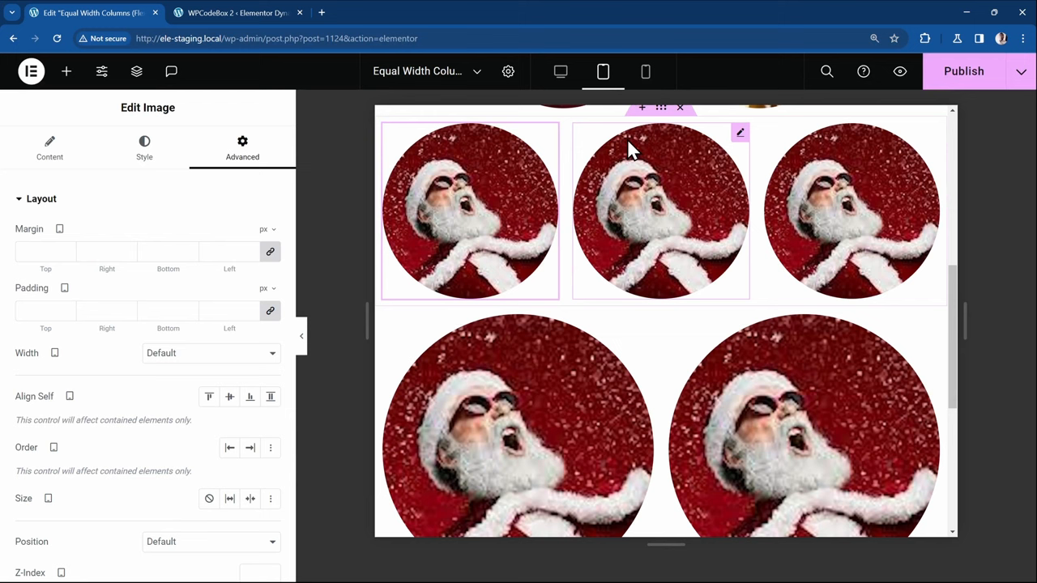
mouse_move(642, 184)
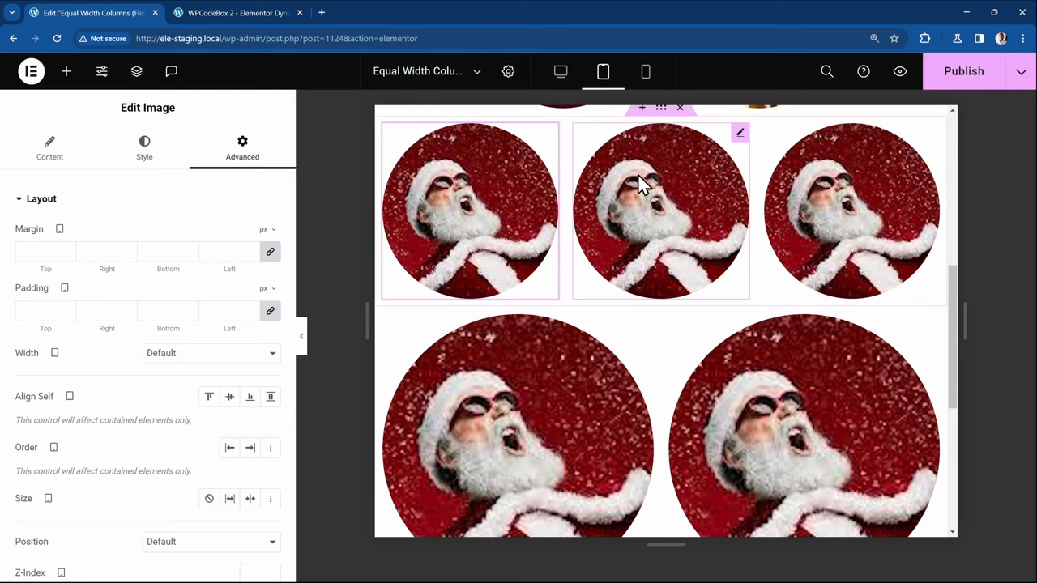
mouse_move(579, 381)
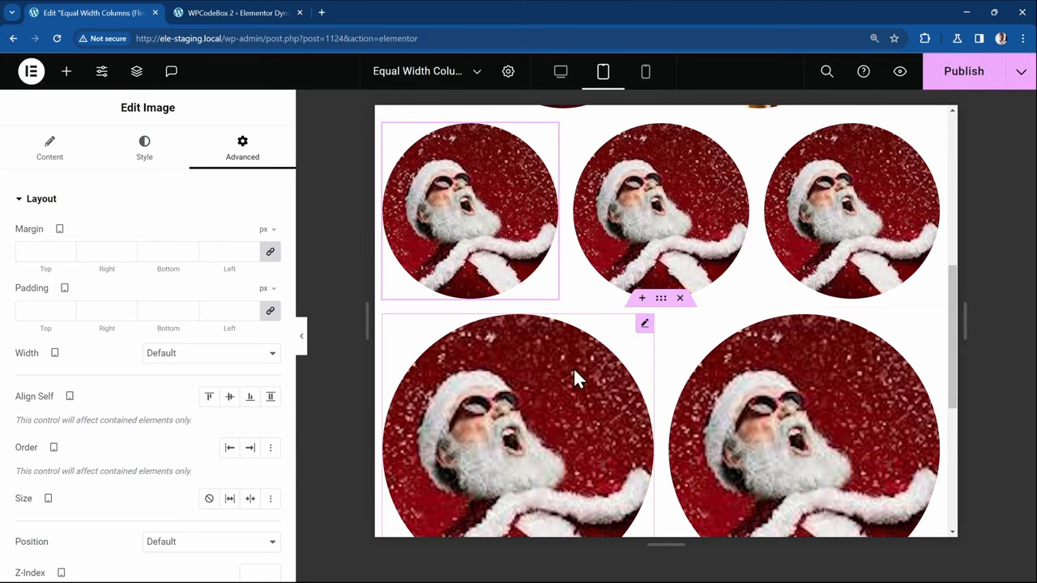
mouse_move(517, 480)
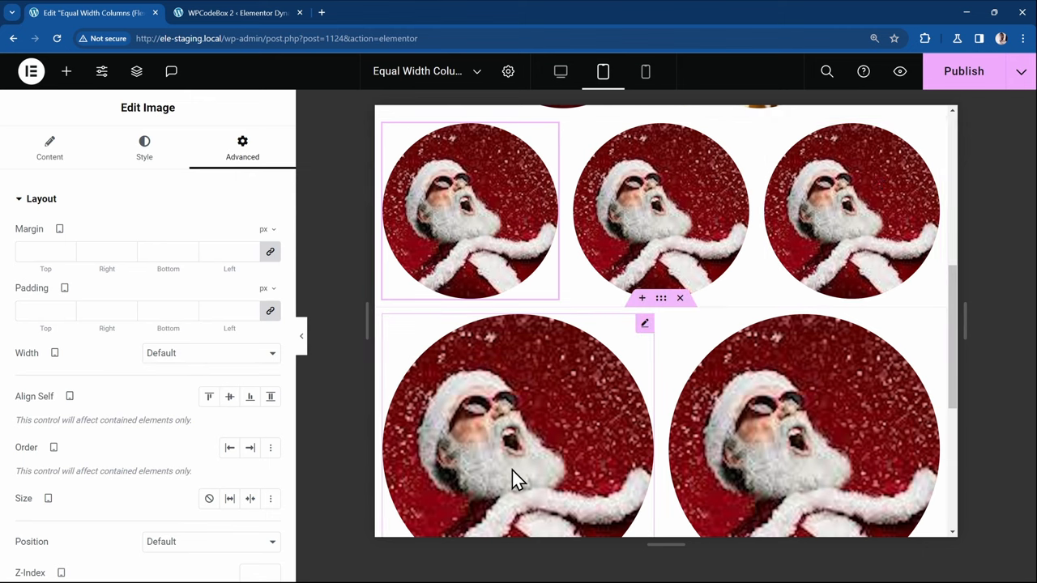
mouse_move(456, 452)
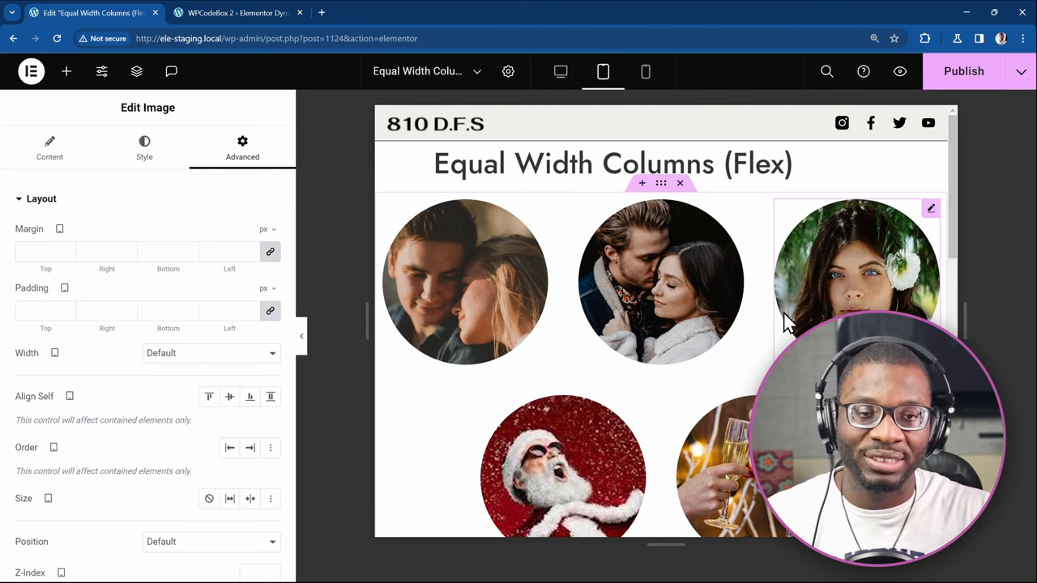
scroll("down", 3)
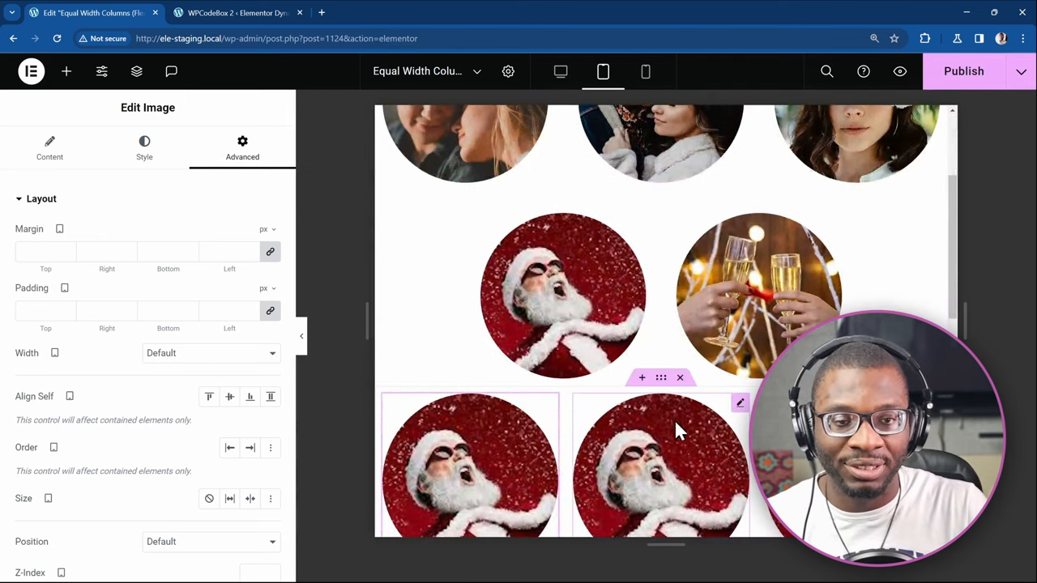
mouse_move(676, 416)
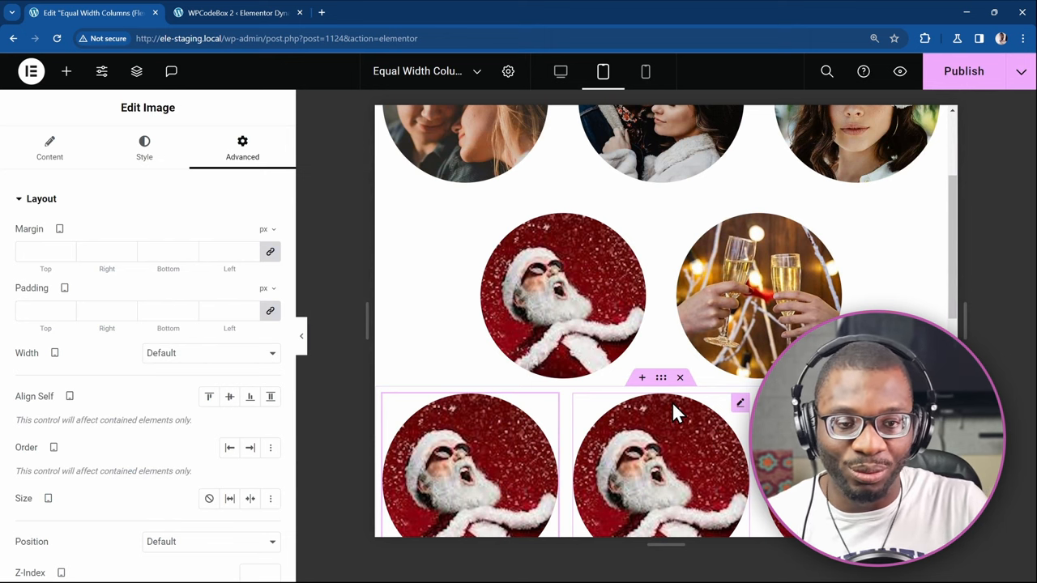
Step: Bring back the widget library, then switch to the WPCodeBox 2 CSS snippet tab
left_click(68, 72)
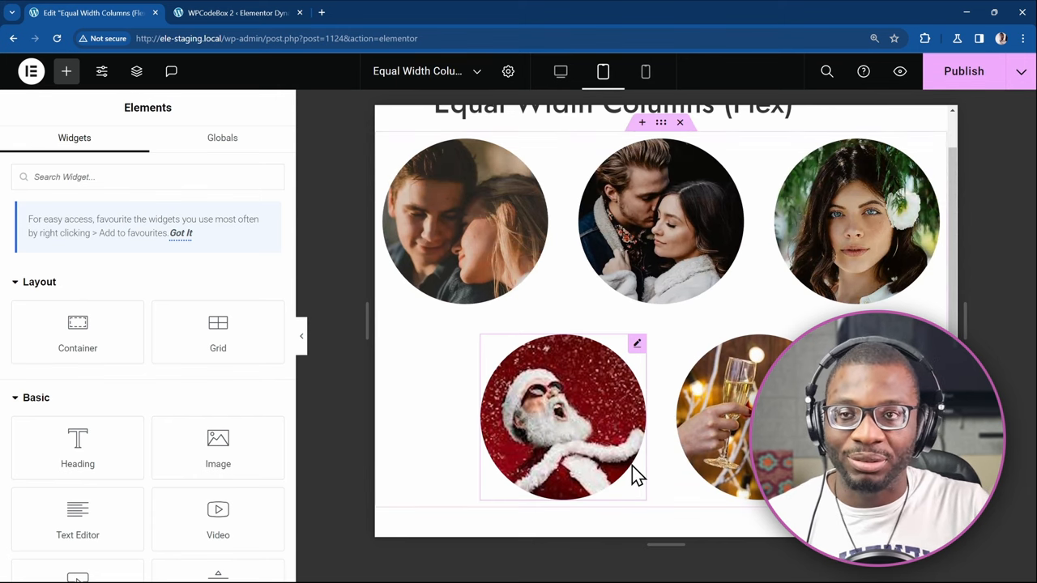
mouse_move(455, 317)
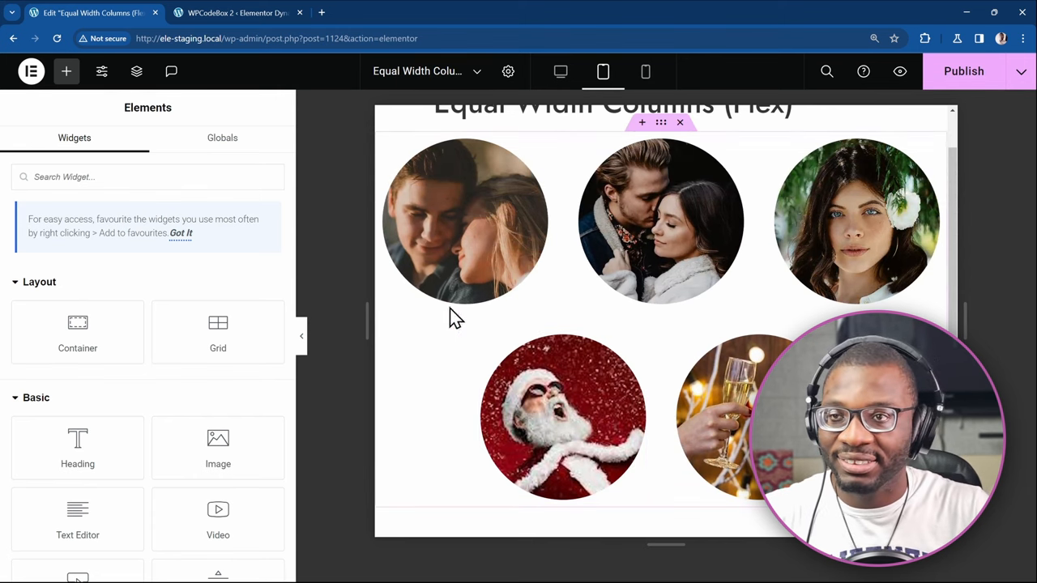
left_click(235, 13)
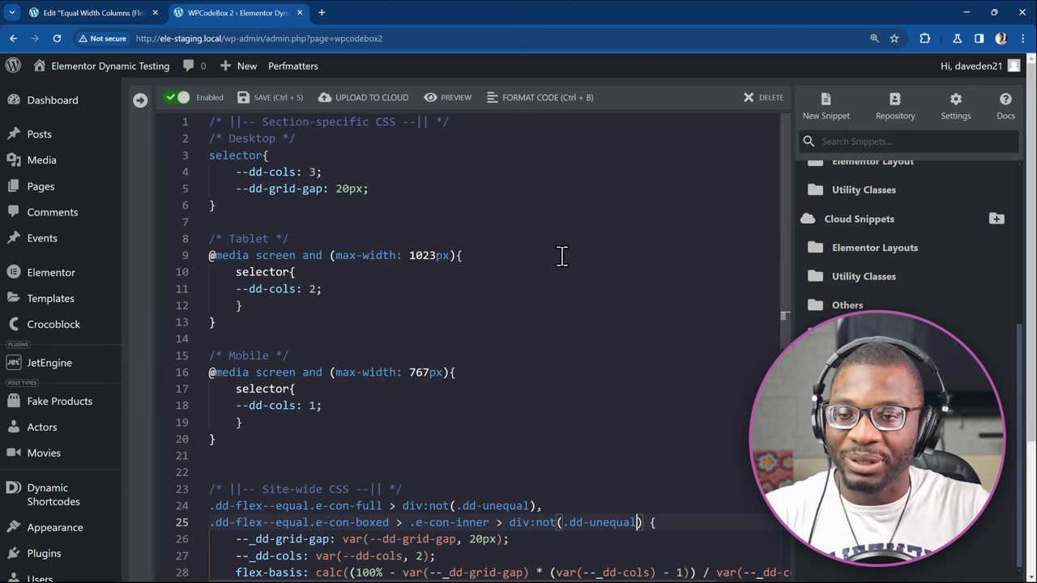
scroll("down", 3)
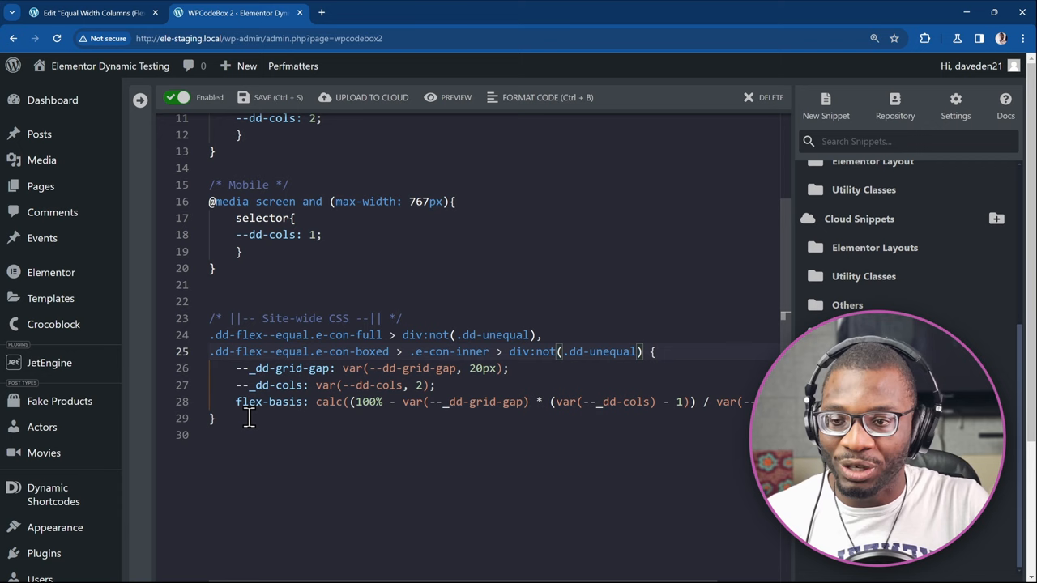
mouse_move(307, 419)
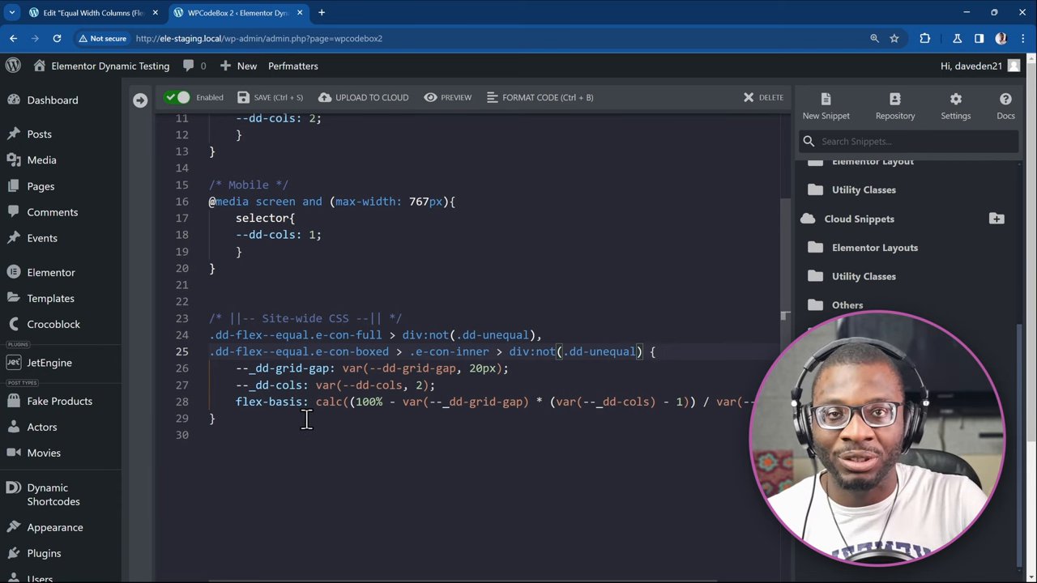
mouse_move(281, 401)
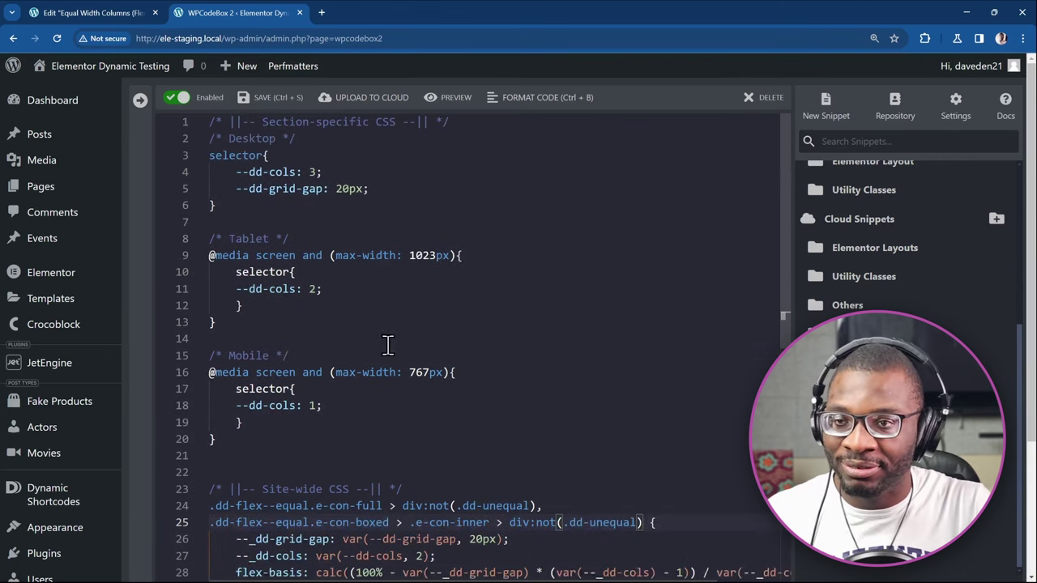
mouse_move(290, 489)
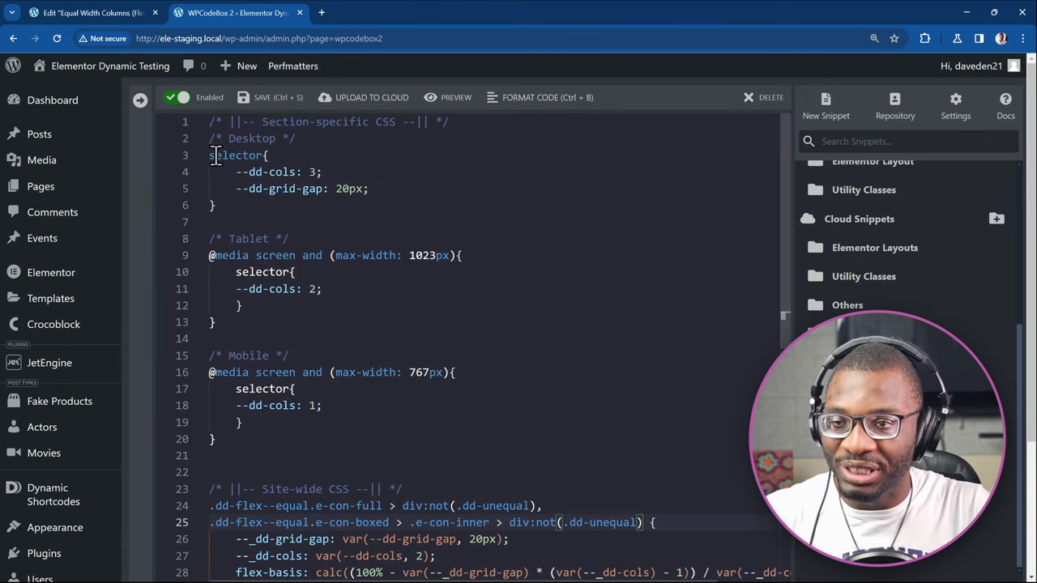
mouse_move(235, 271)
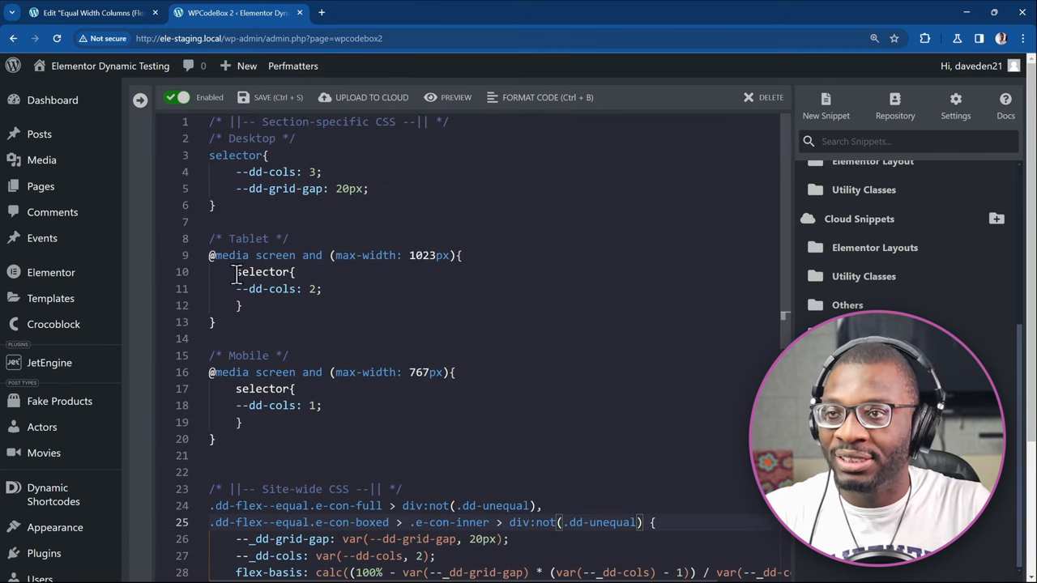
Step: Add an empty flexbox container below the images and open the Structure navigator
left_click(73, 17)
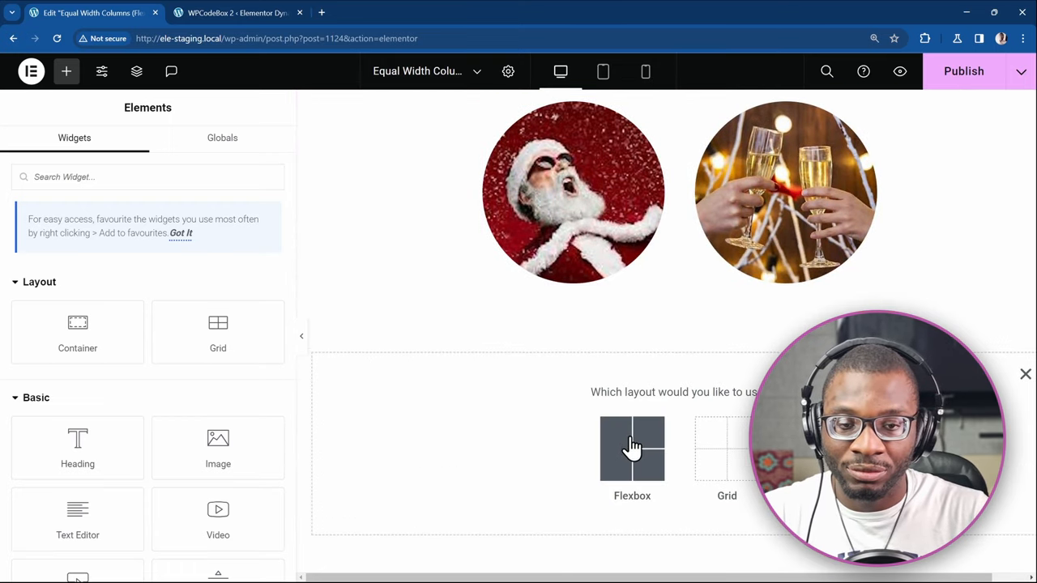
left_click(632, 448)
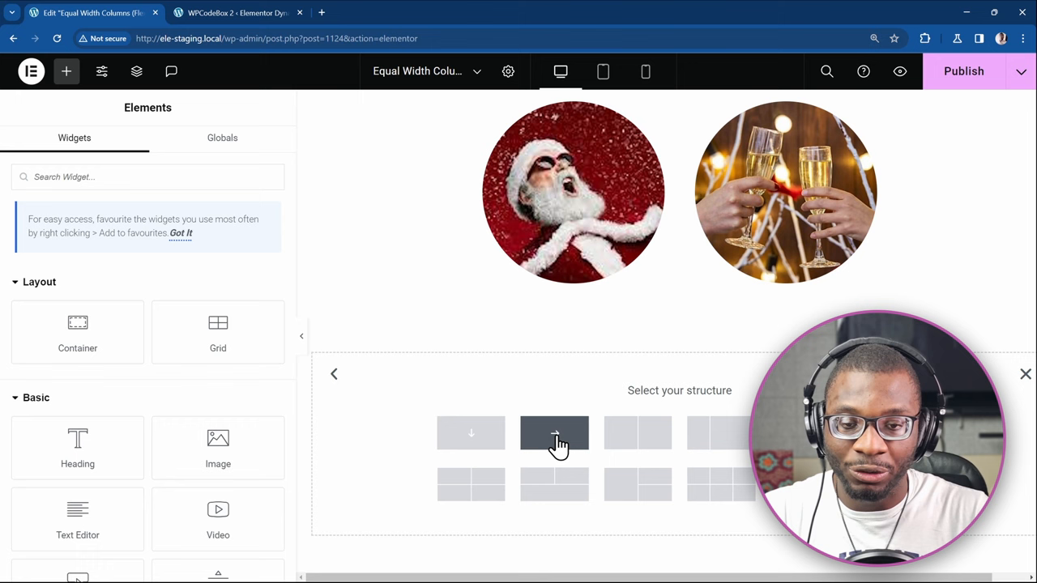
left_click(555, 433)
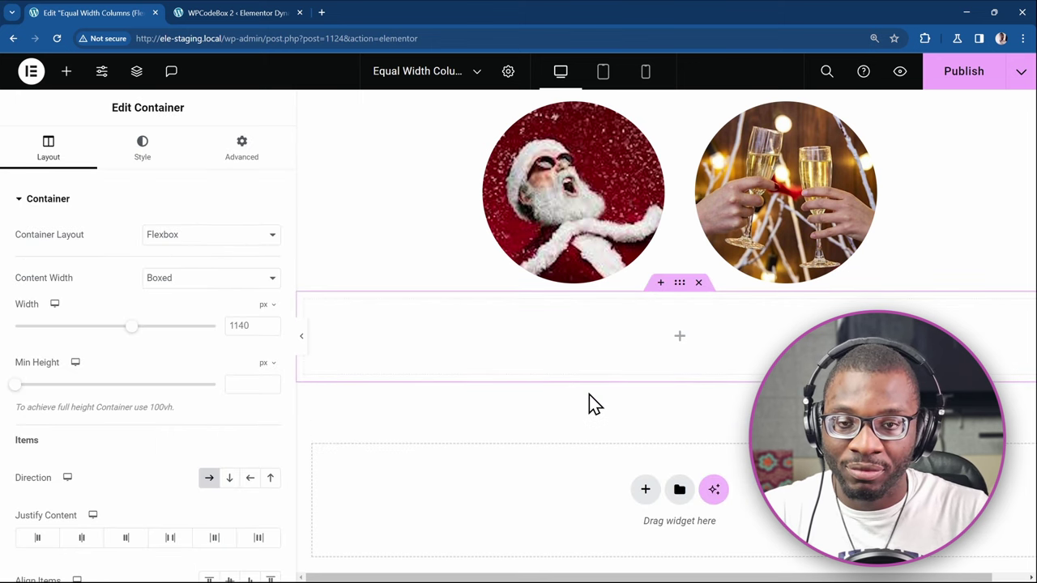
mouse_move(478, 439)
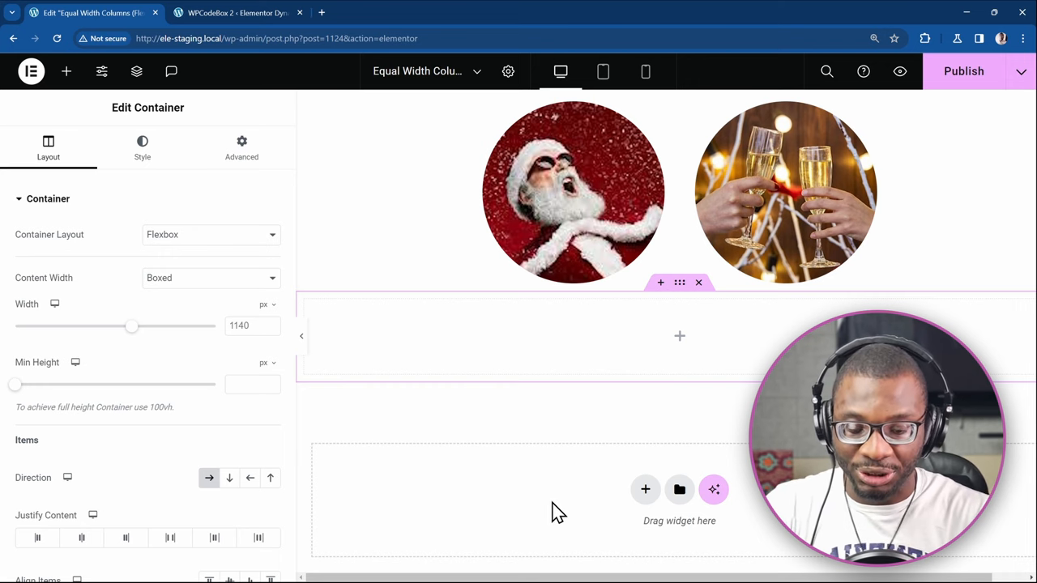
left_click(136, 71)
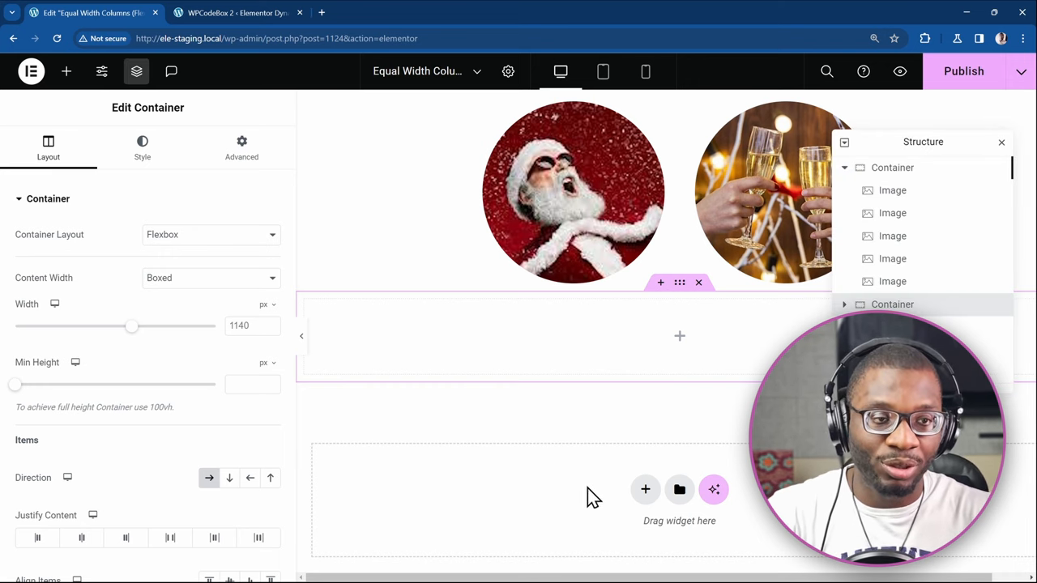
mouse_move(899, 191)
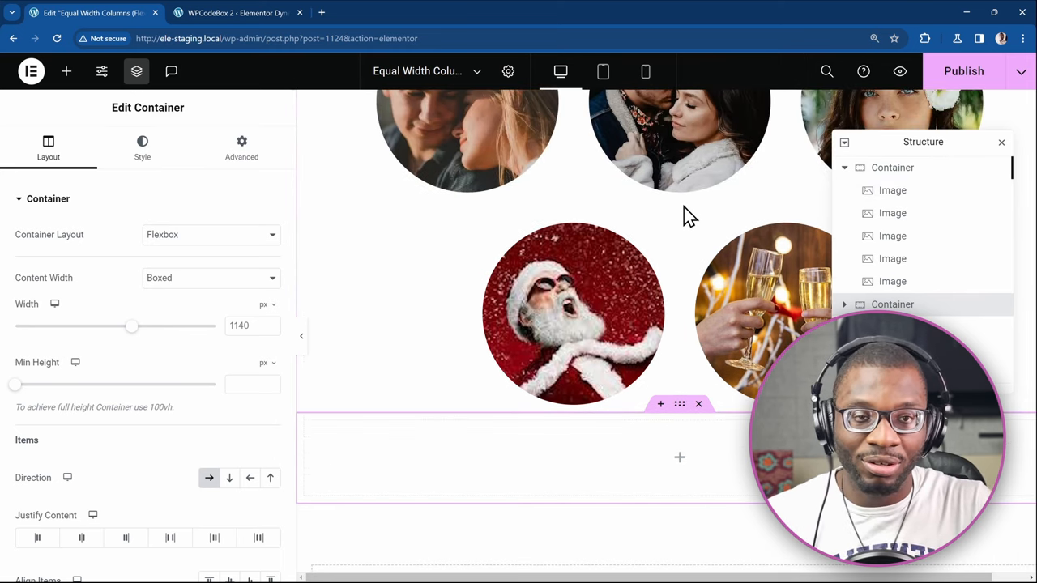
mouse_move(720, 202)
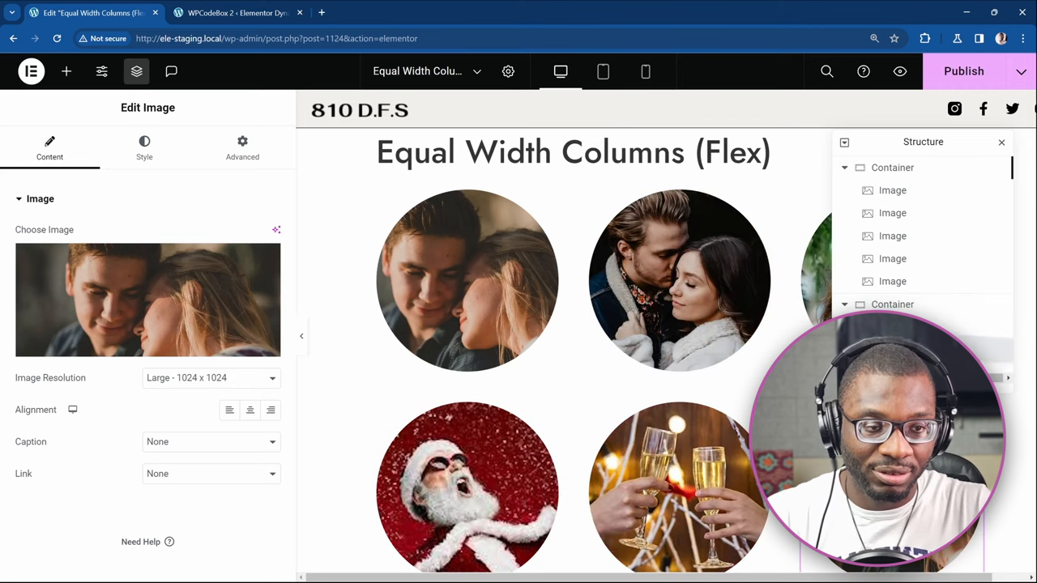
Step: Fill the new container with two Santa, two champagne and two couple circular images
scroll("down", 3)
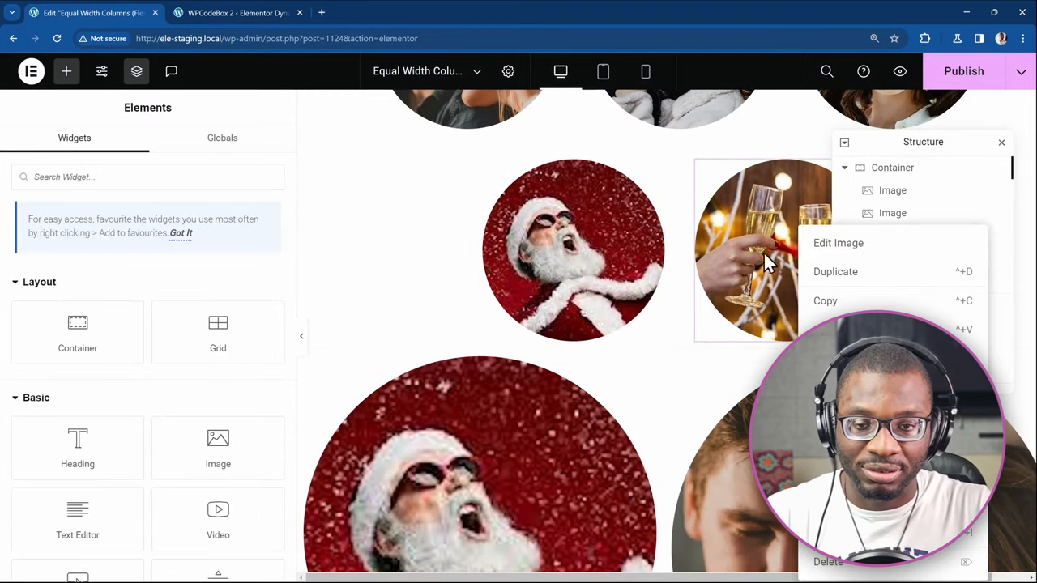
left_click(838, 242)
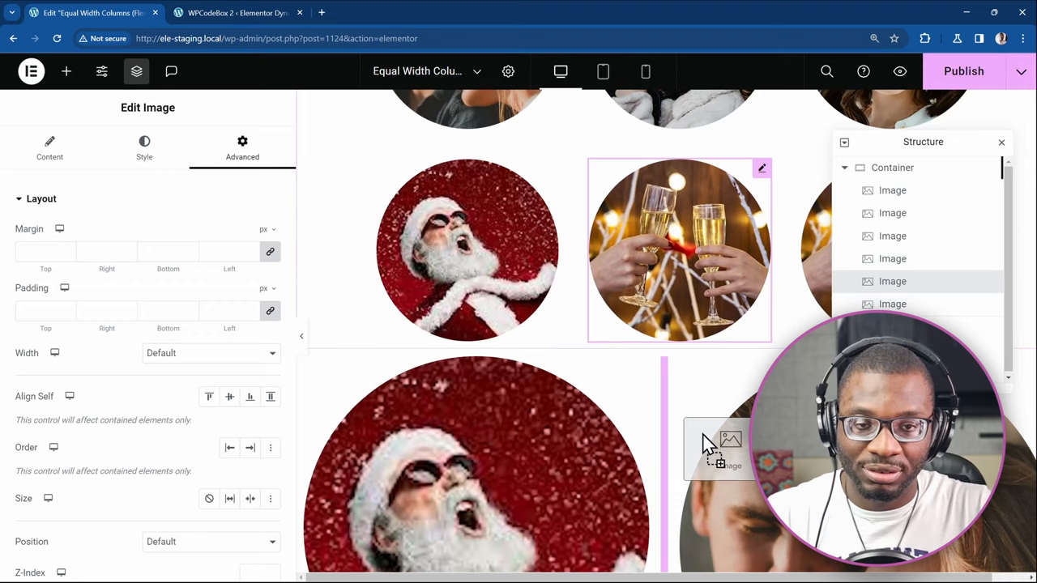
scroll("down", 3)
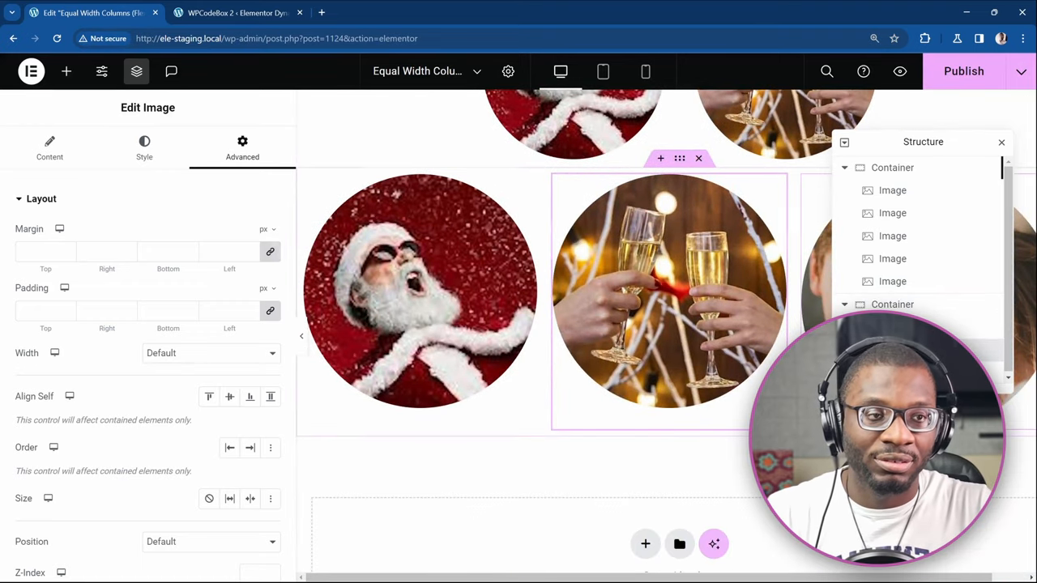
left_click(50, 148)
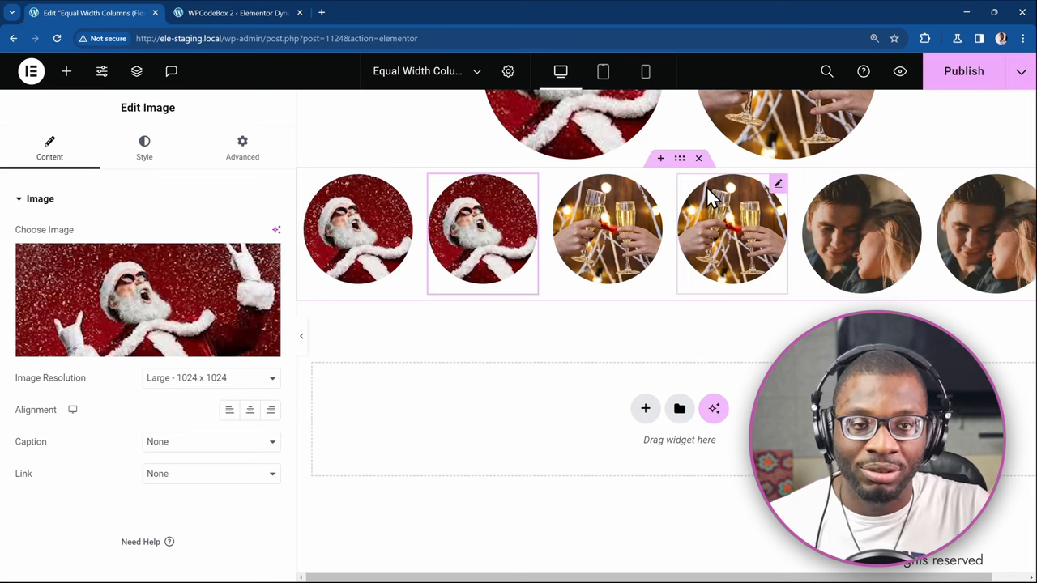
mouse_move(699, 184)
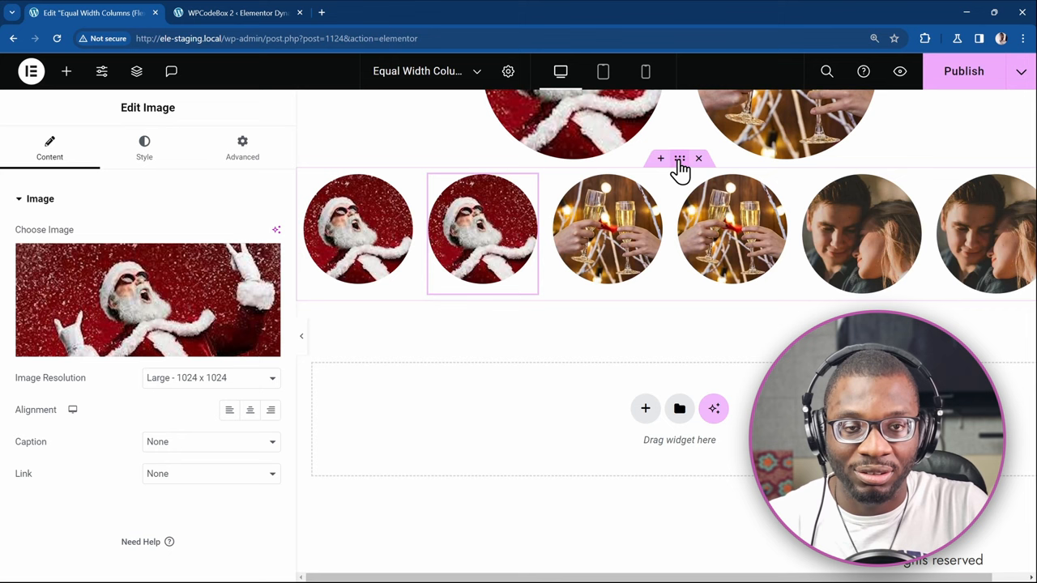
Step: Select the new container and begin entering var(--dd-grid-gap) for column and row gaps
left_click(680, 158)
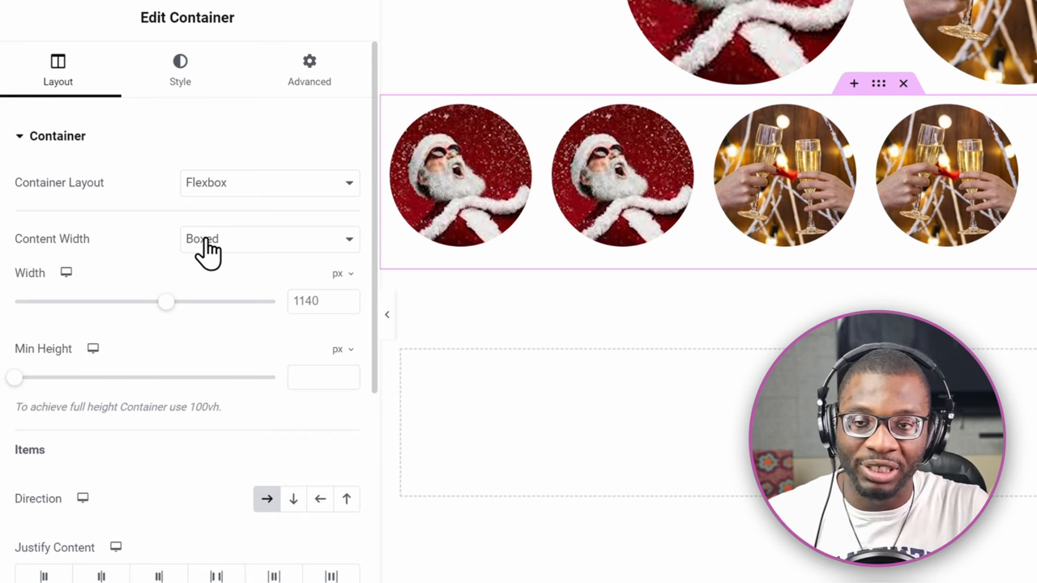
mouse_move(211, 278)
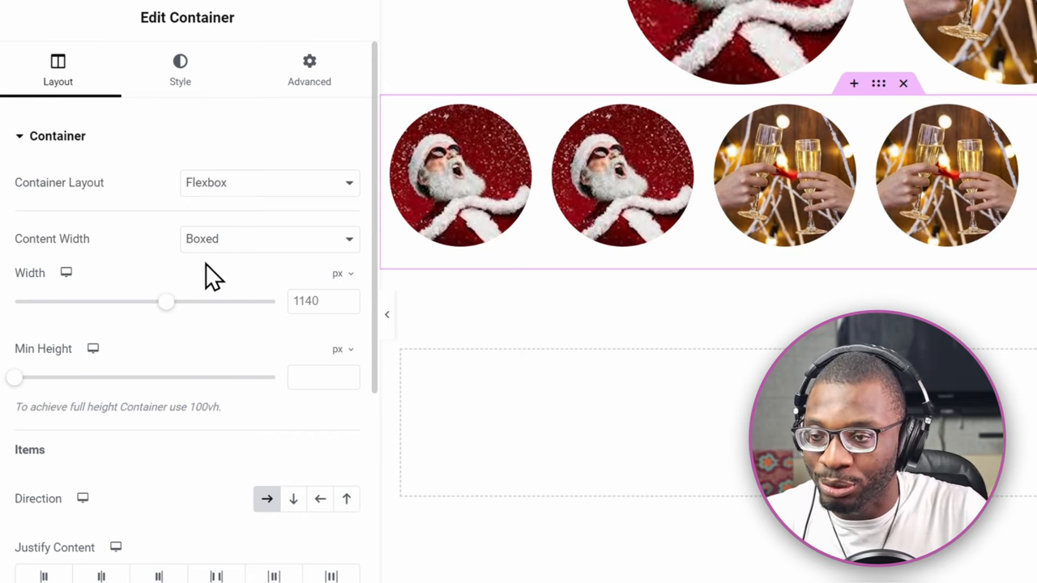
scroll("down", 3)
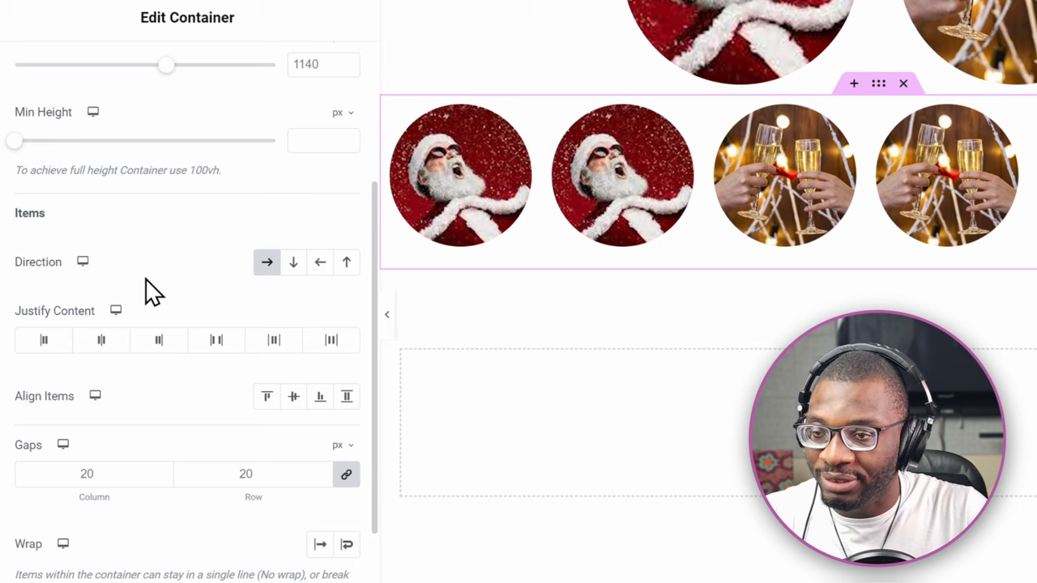
mouse_move(267, 261)
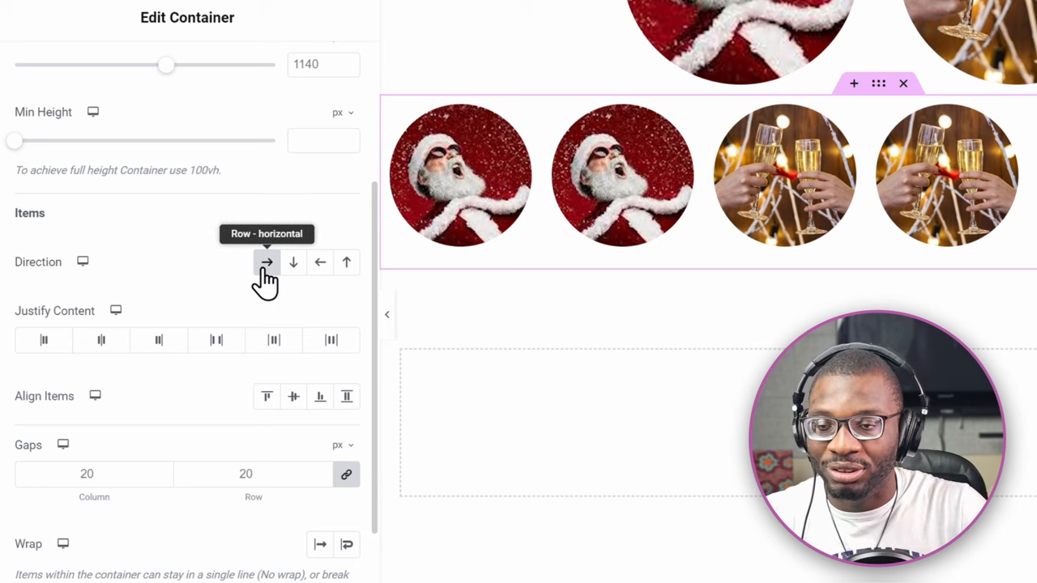
mouse_move(40, 446)
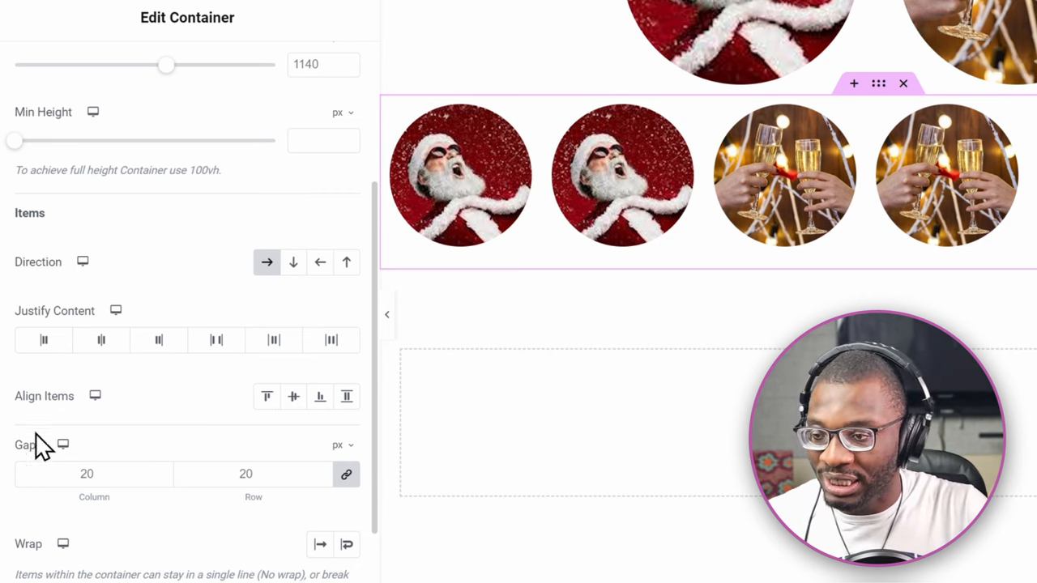
mouse_move(315, 563)
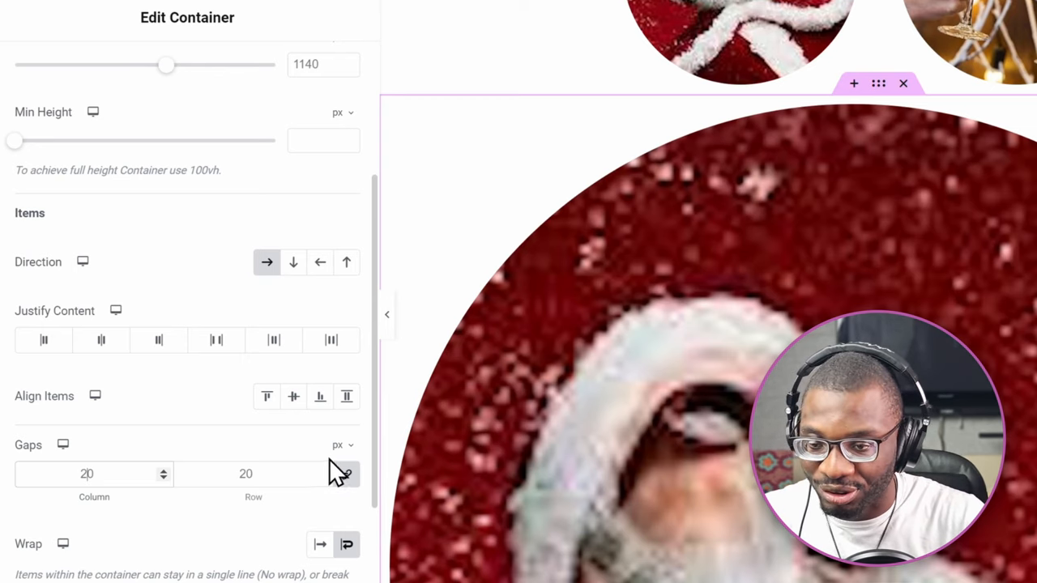
left_click(338, 445)
type("var(")
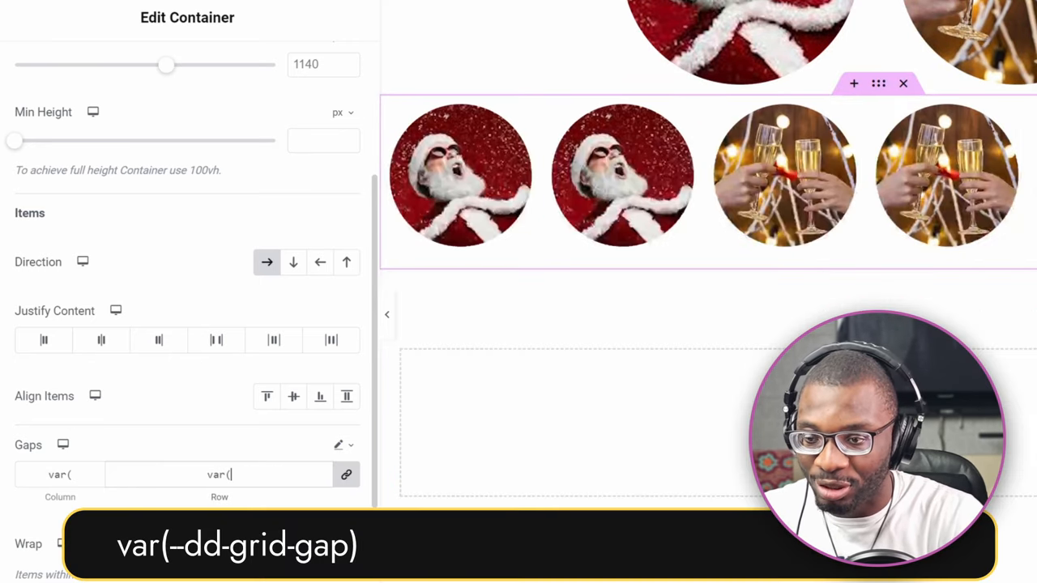
type("--")
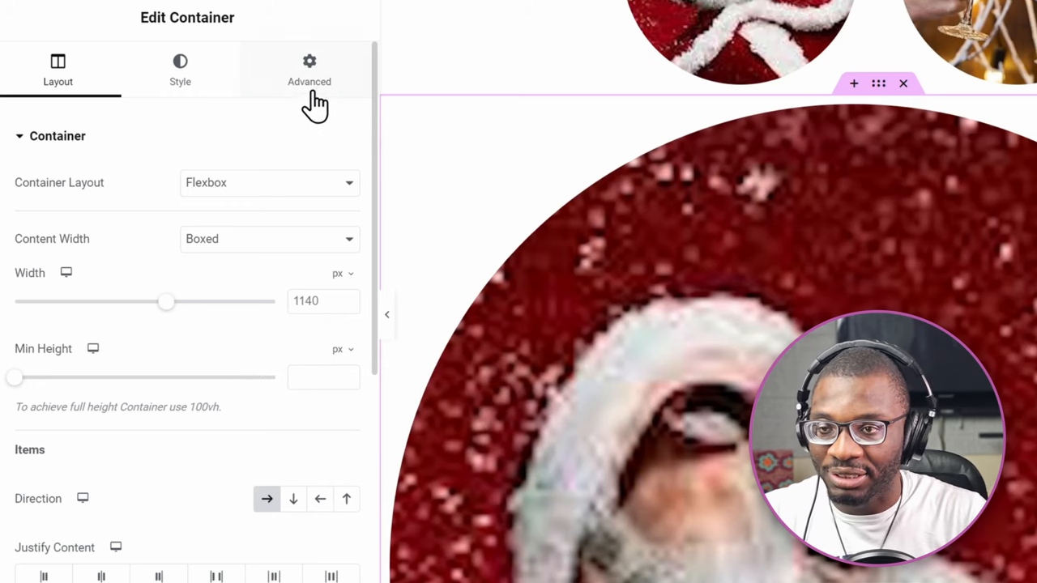
Step: Give the image container the CSS class dd-flex--equal
left_click(308, 66)
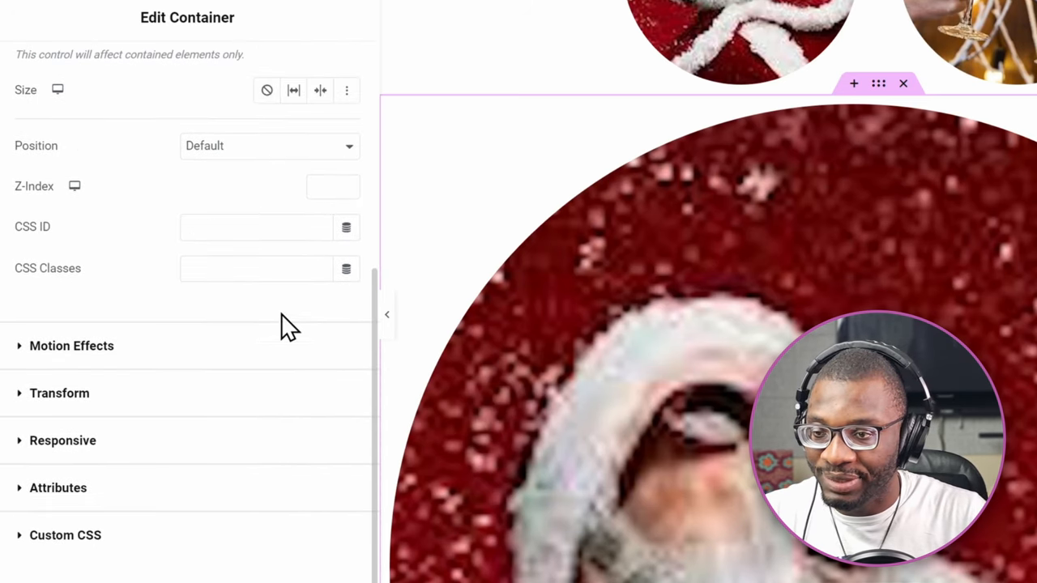
type("dd-flex")
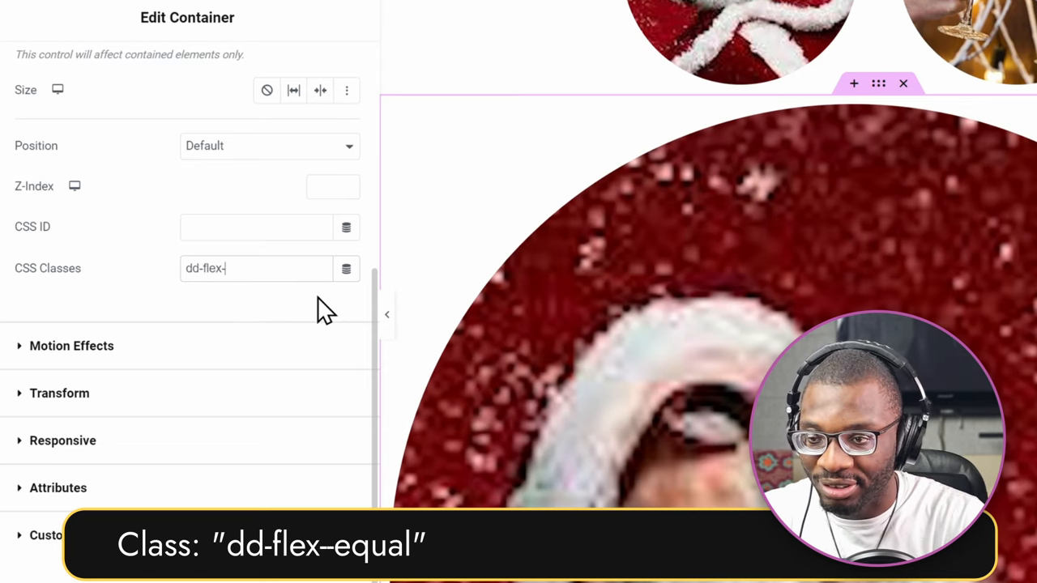
type("-equal")
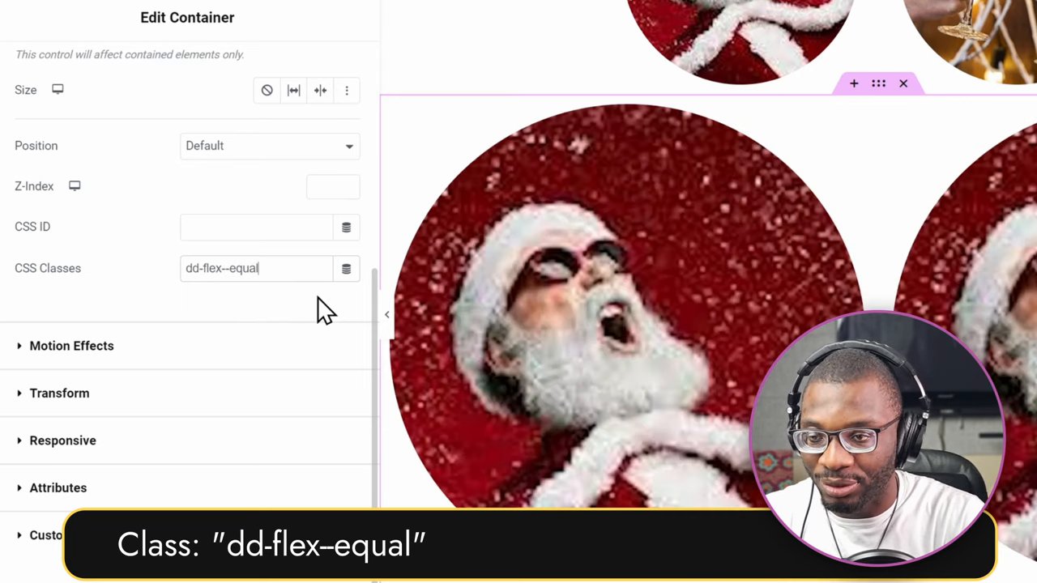
Step: Add custom CSS to the container setting --dd-cols to 5
scroll("down", 3)
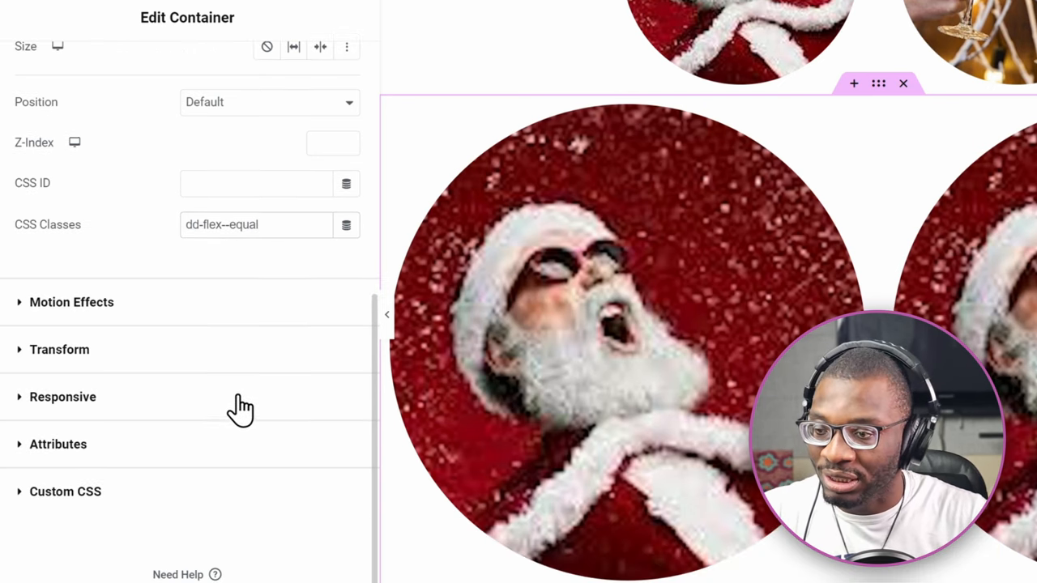
left_click(64, 492)
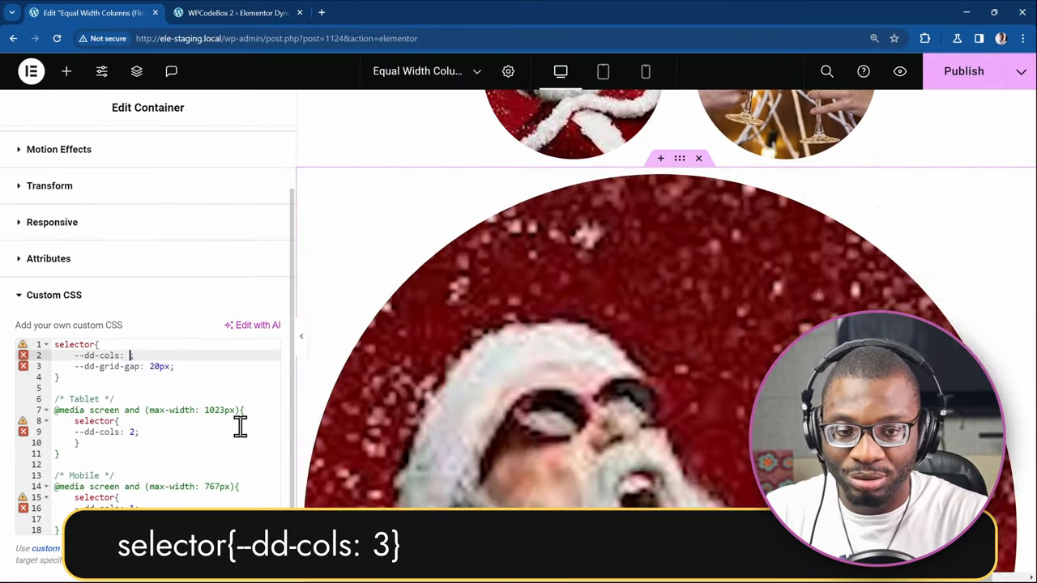
type("5")
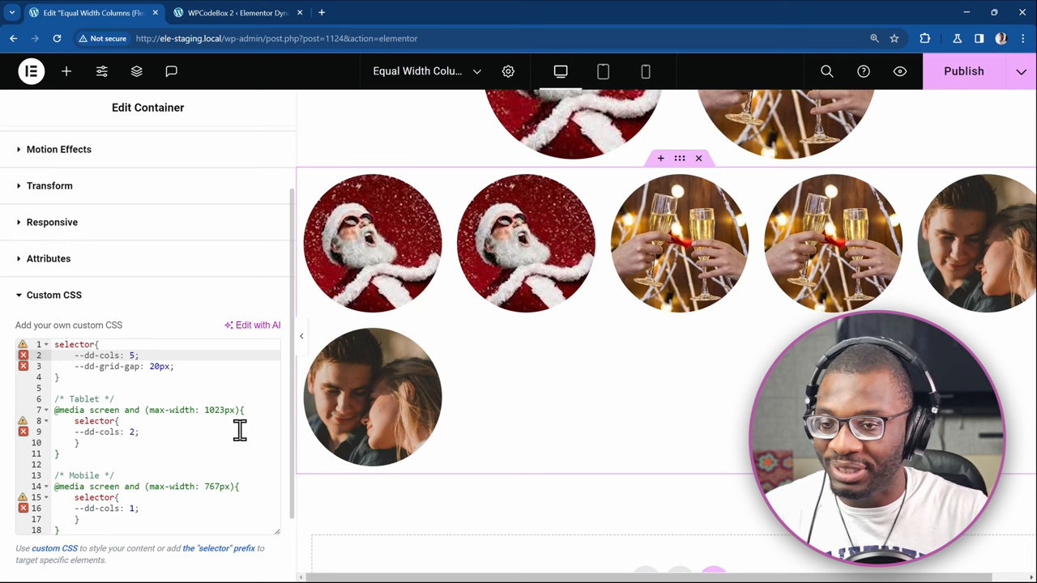
mouse_move(196, 352)
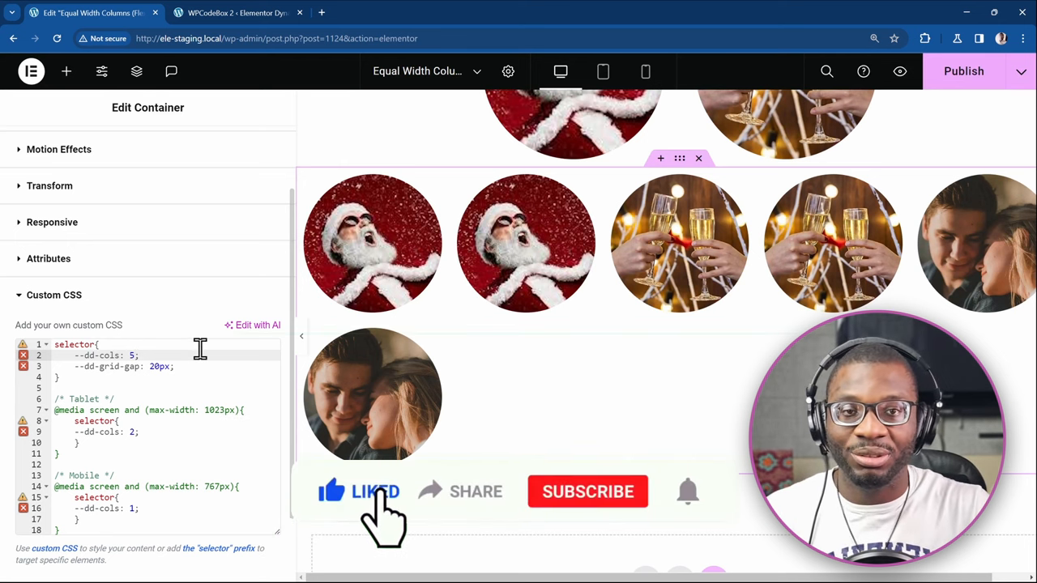
mouse_move(467, 519)
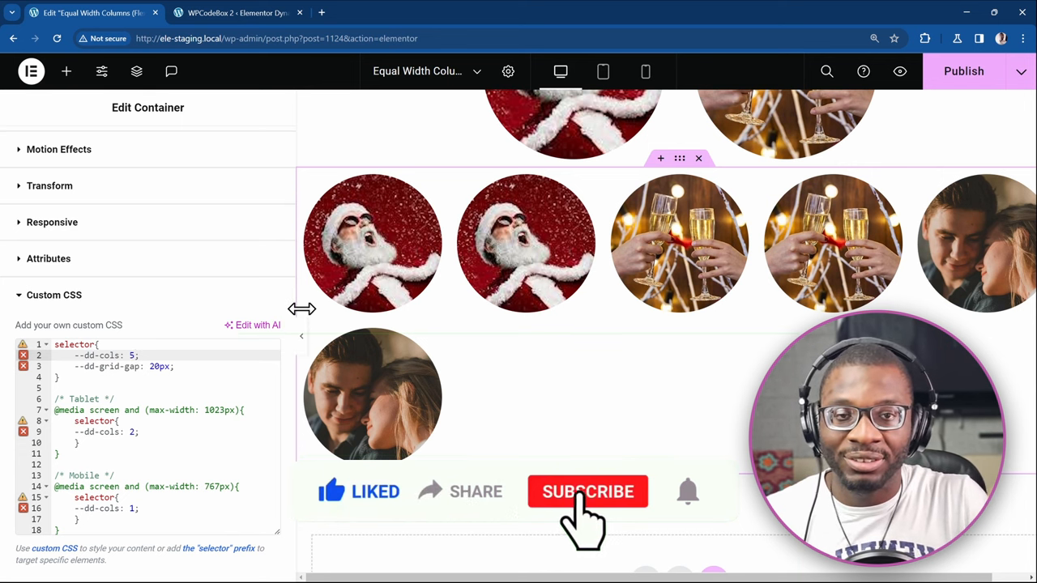
left_click(587, 492)
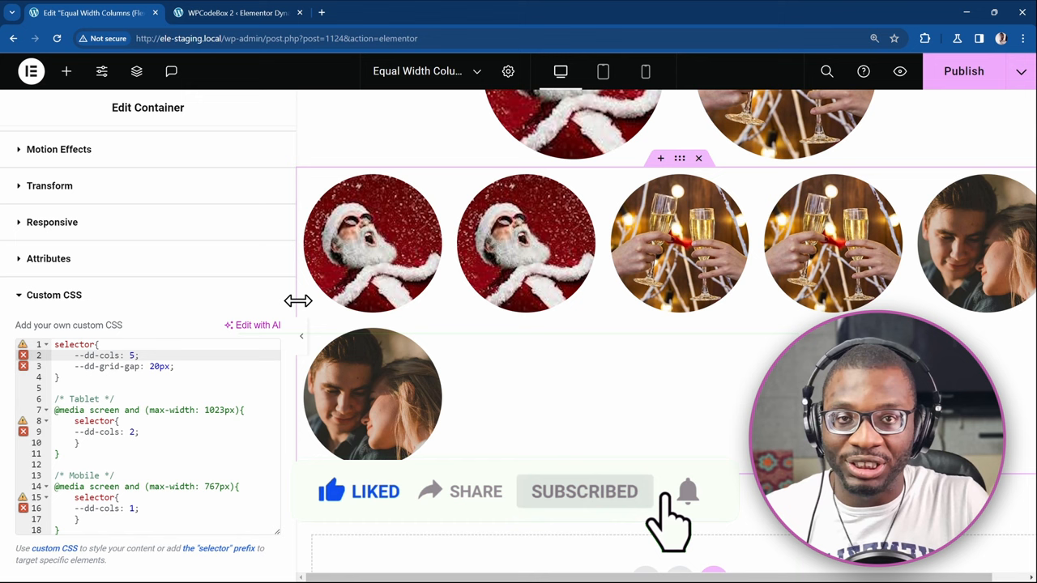